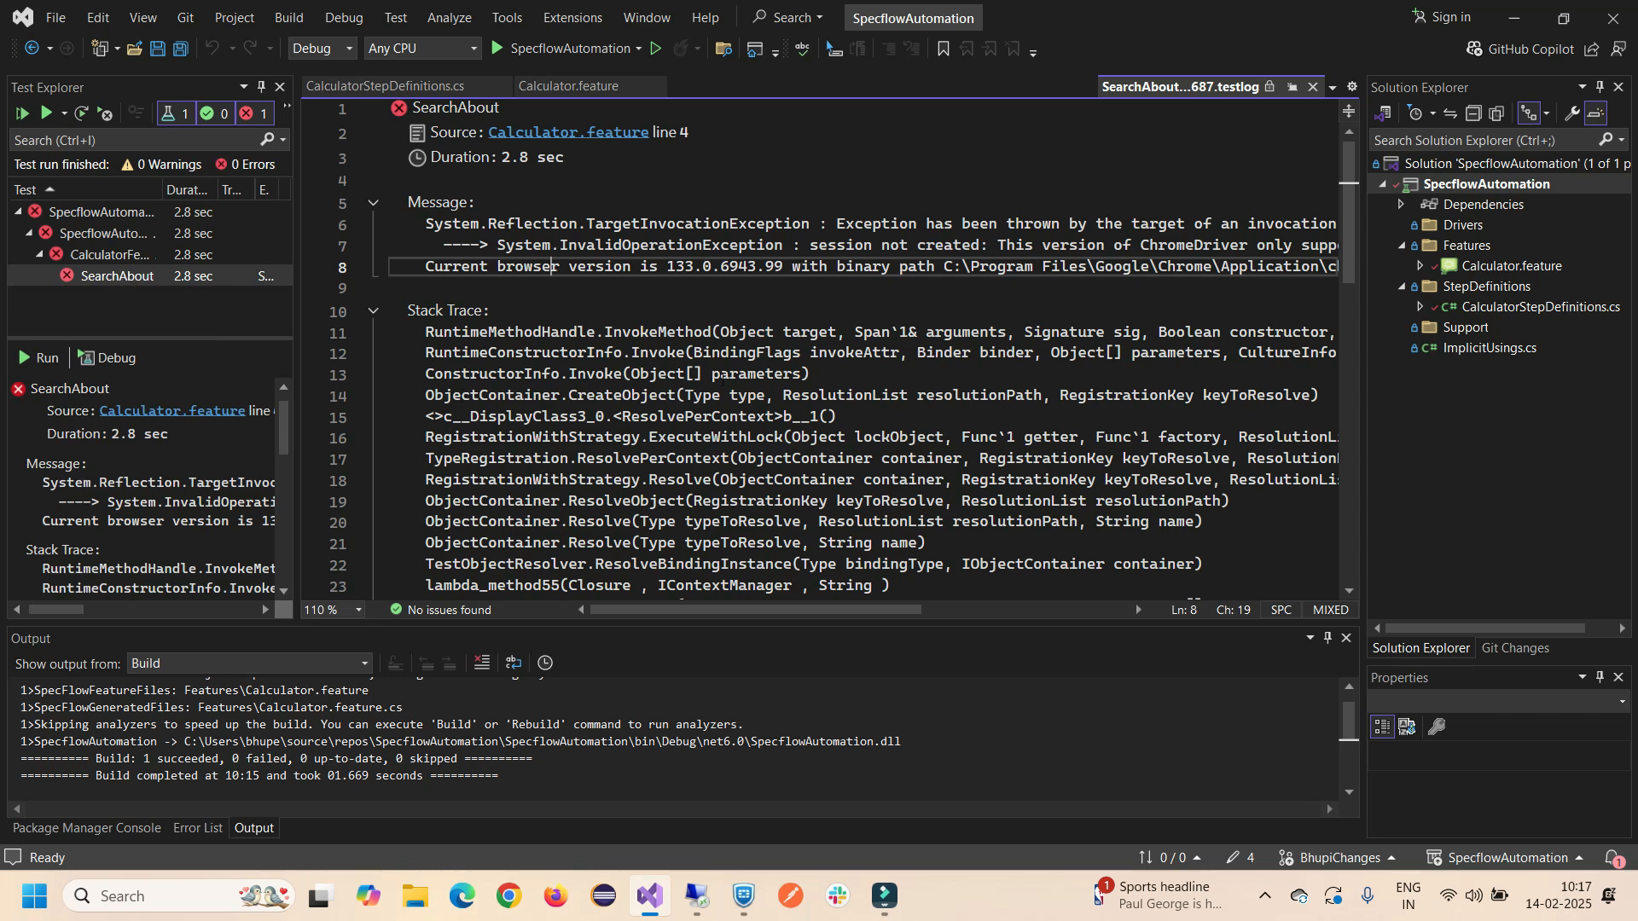
Highlight the 'session not created' ChromeDriver browser-version error in the failed test log.
drag(836, 224, 1264, 223)
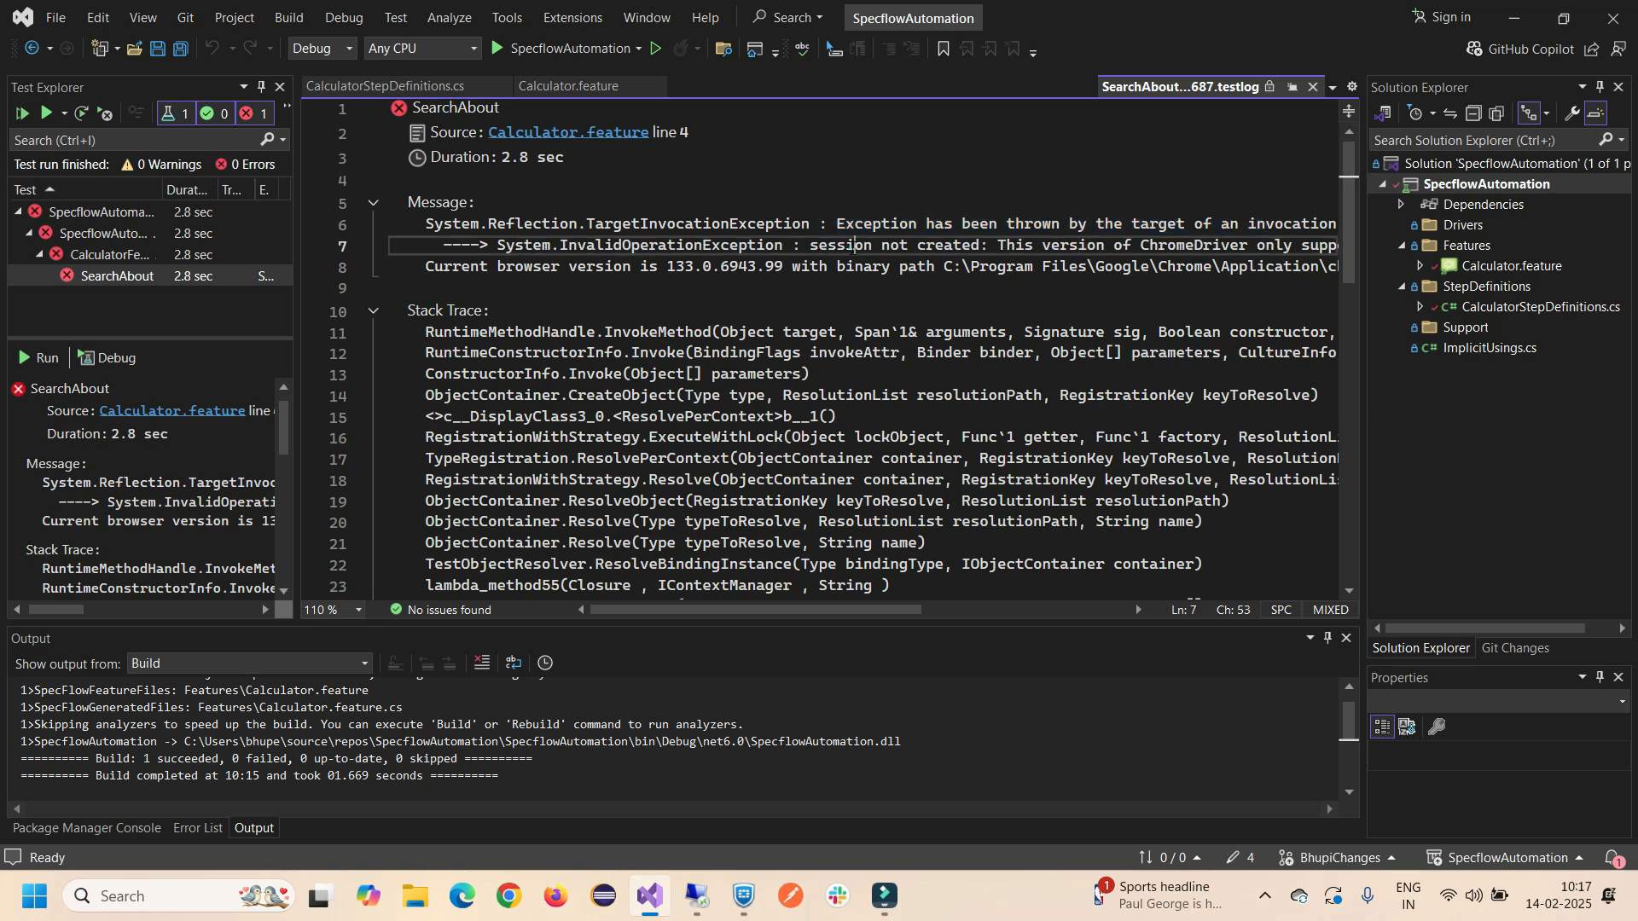
click(990, 244)
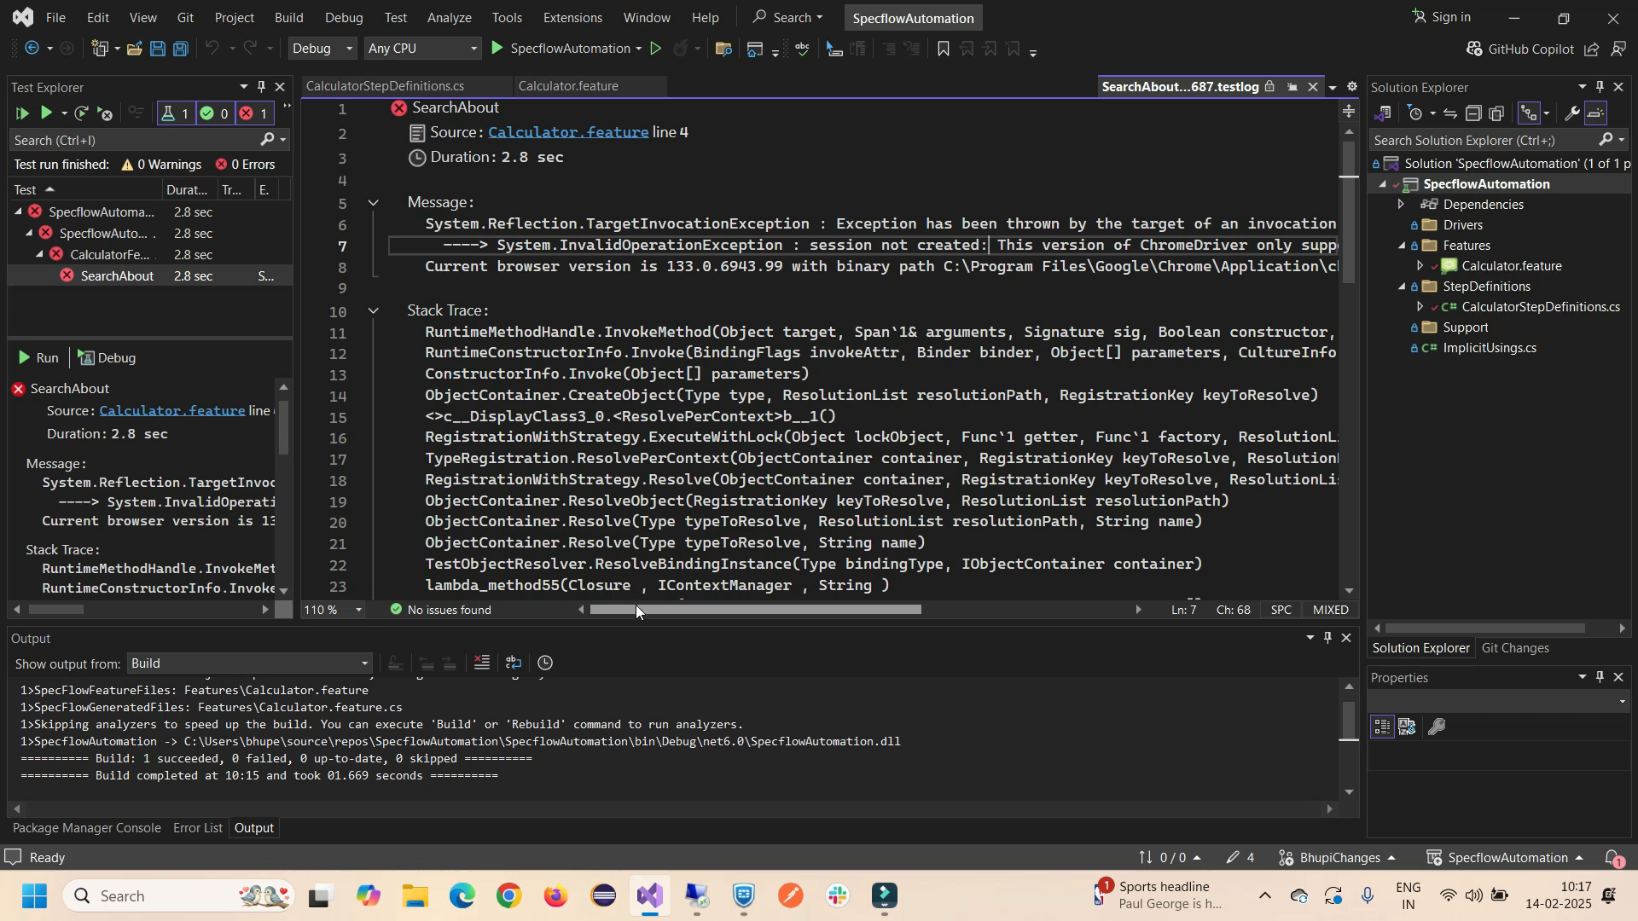
scroll(right, 3)
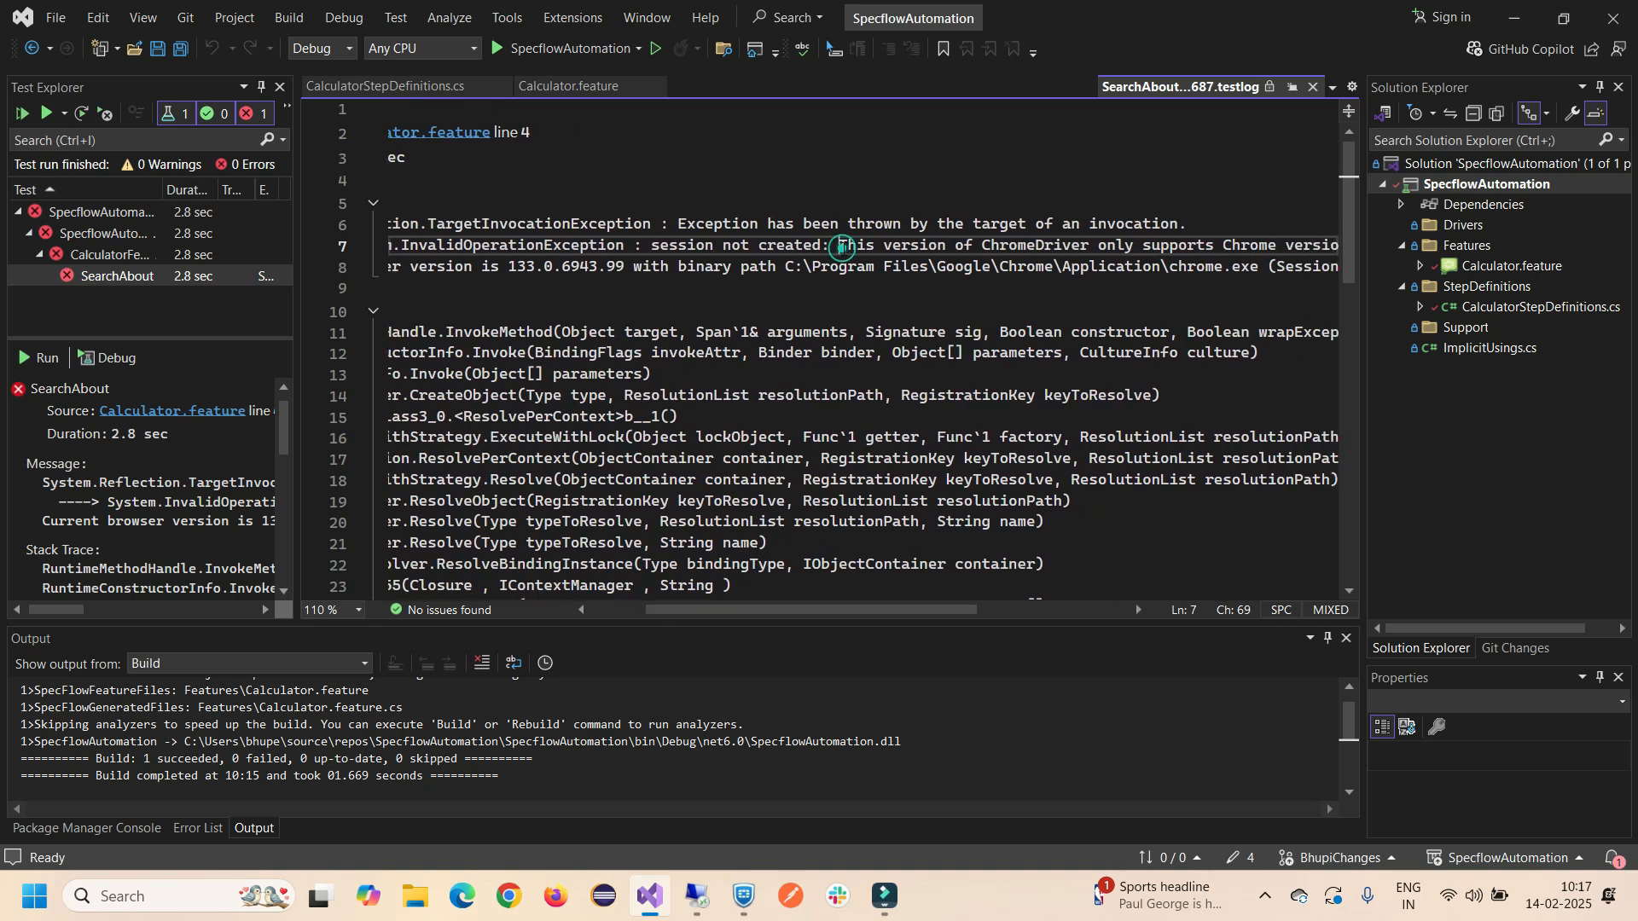
drag(841, 244, 1337, 244)
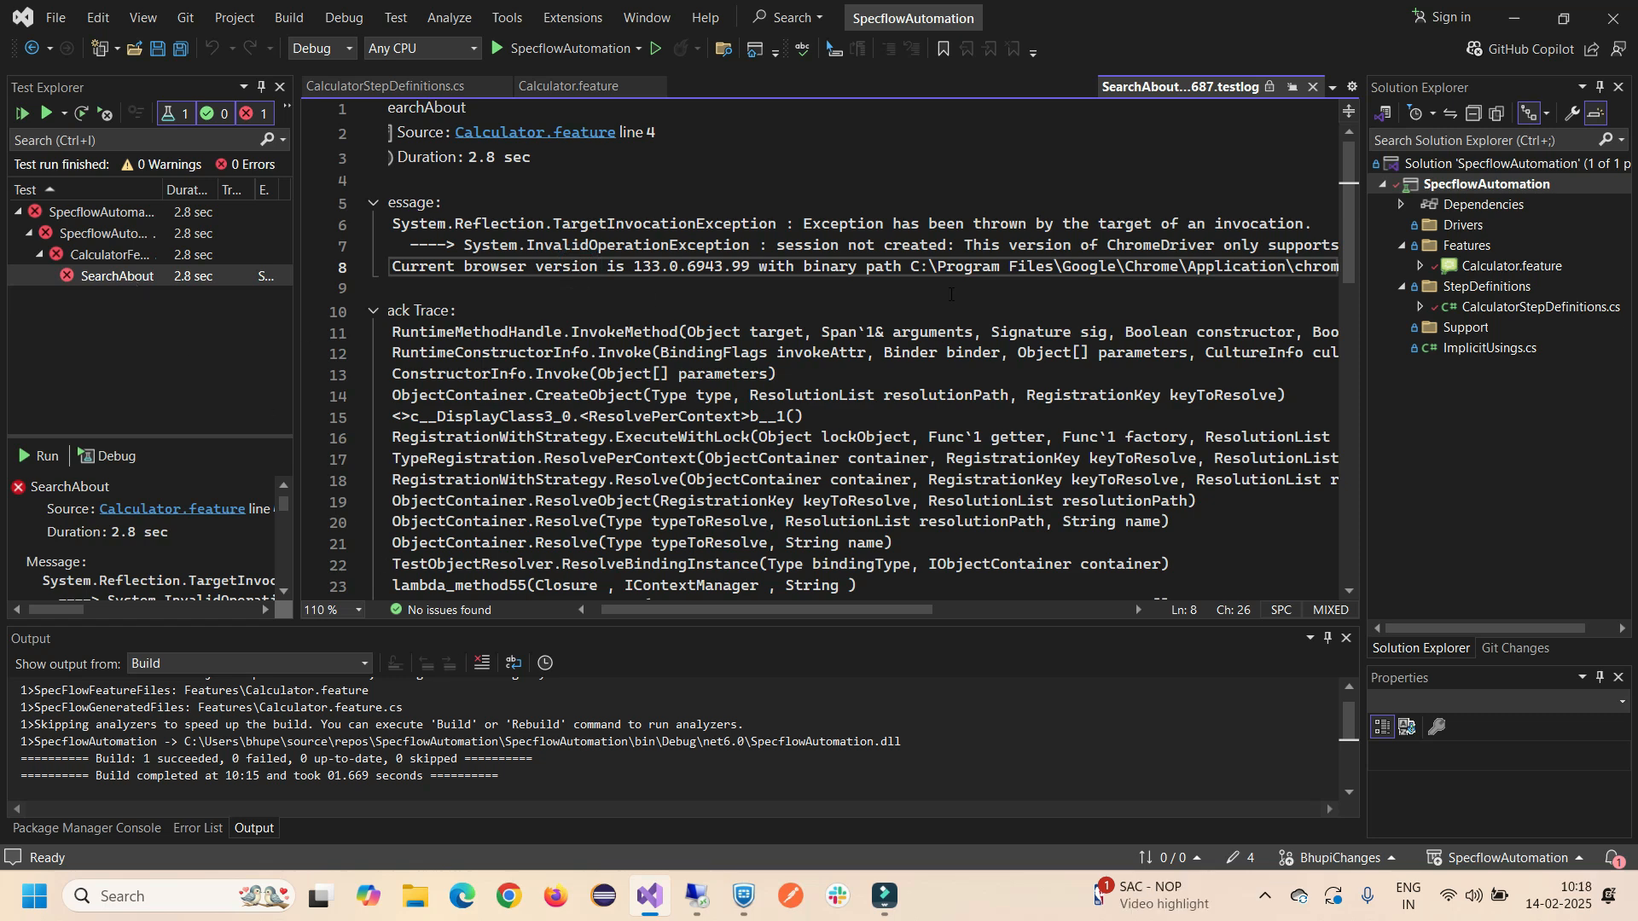
double_click(1160, 244)
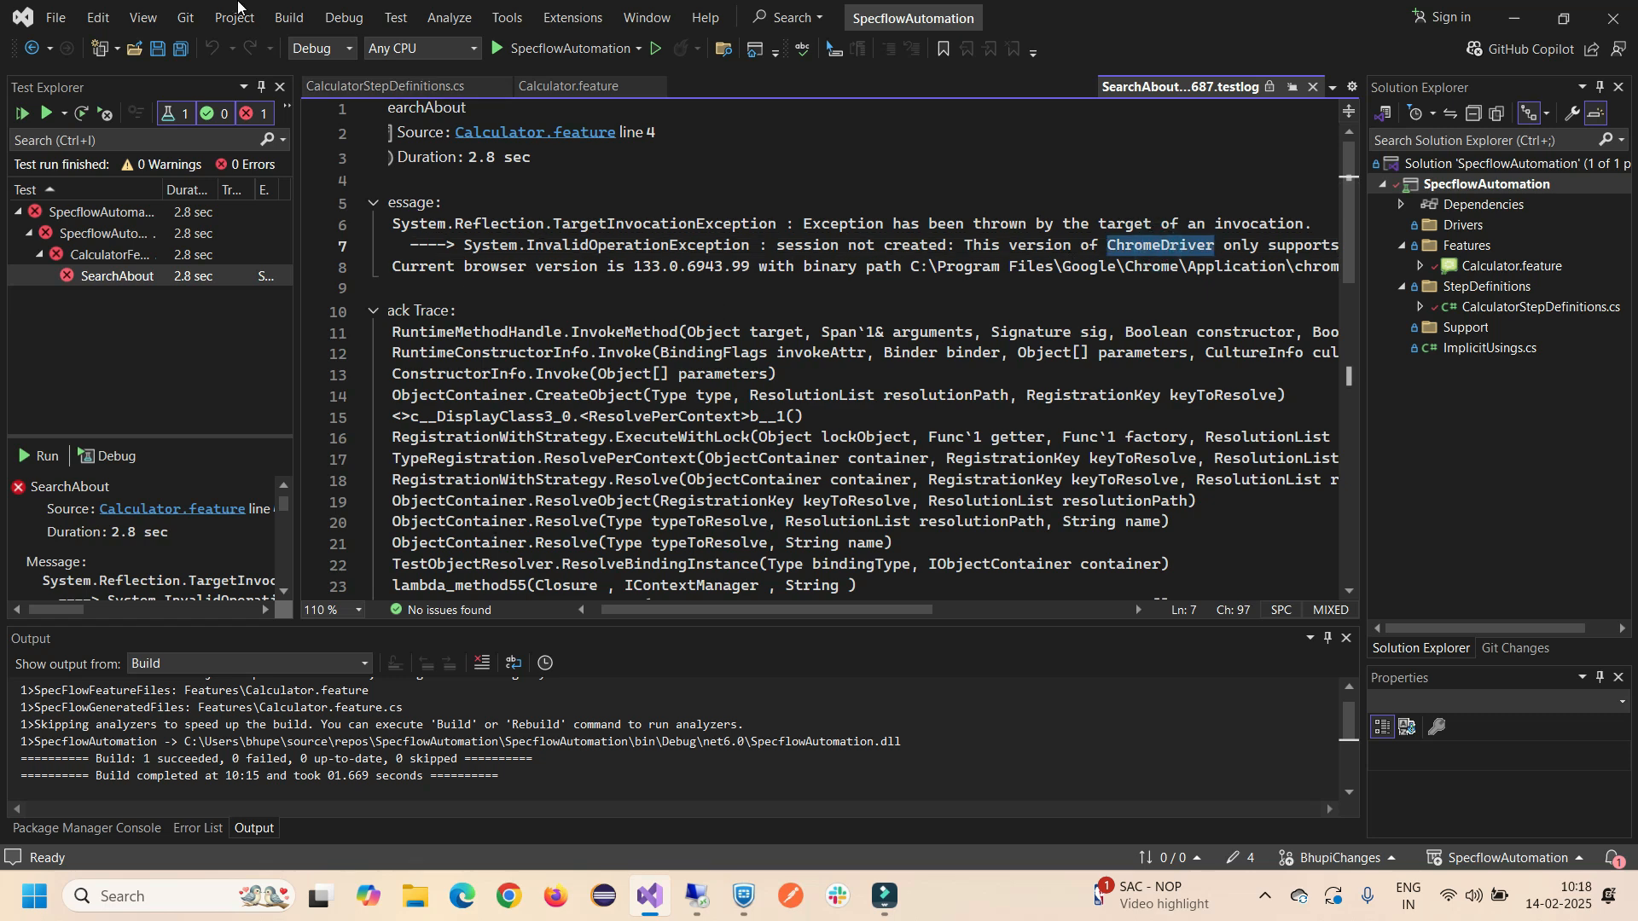
mouse_move(619, 655)
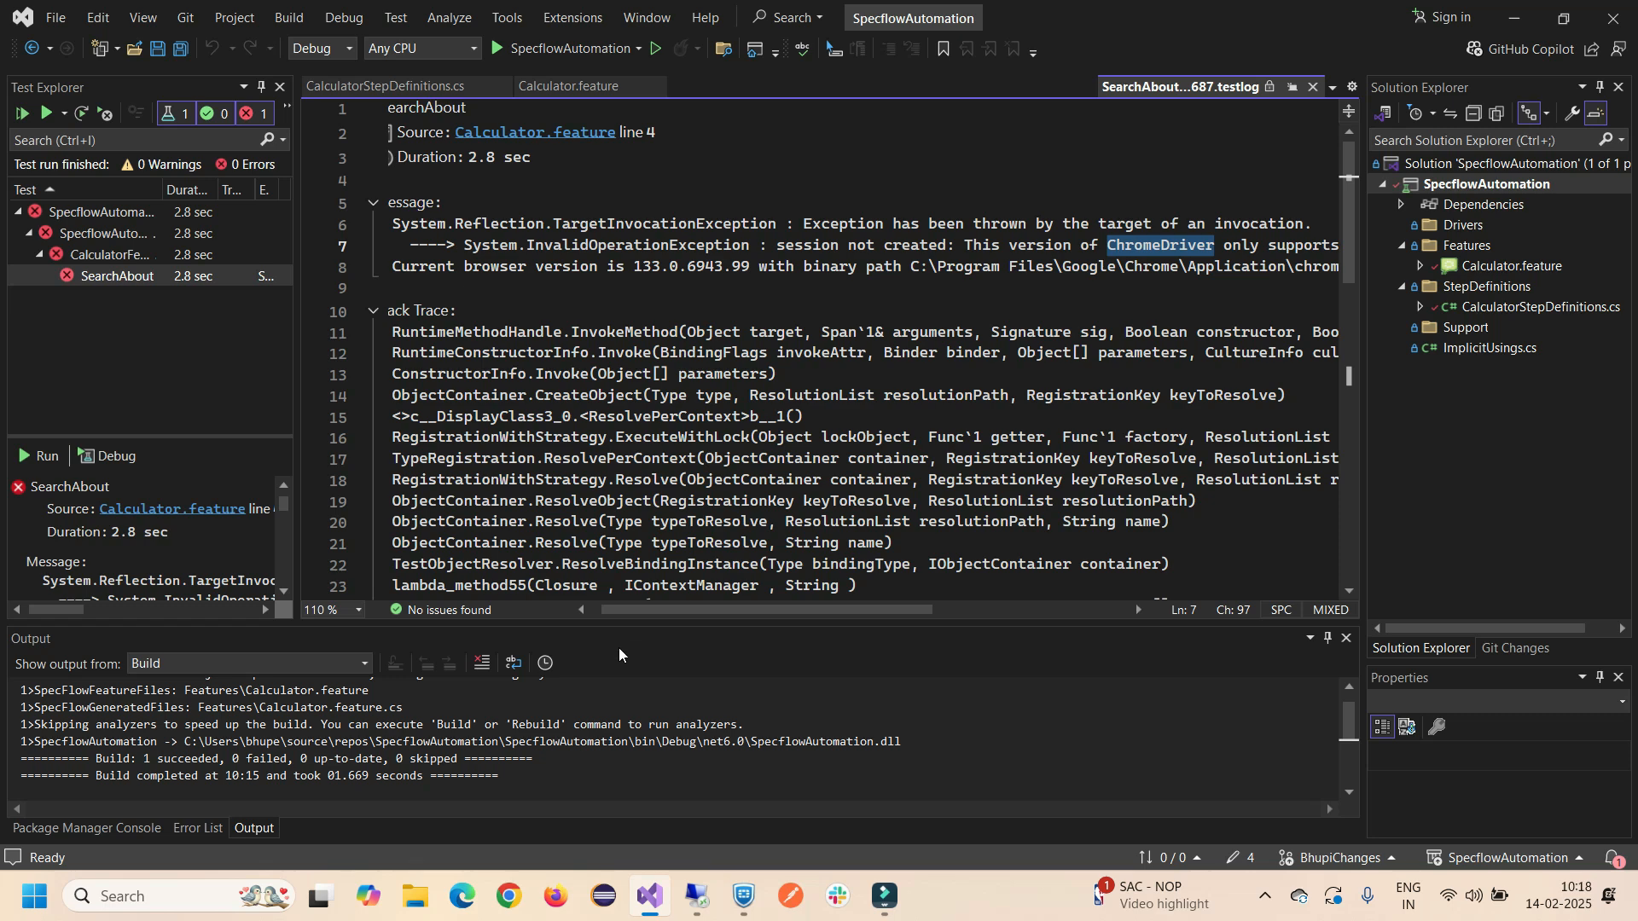
Confirm in About Google Chrome that the installed version is 133.0.6943.99, then return to Visual Studio.
click(510, 904)
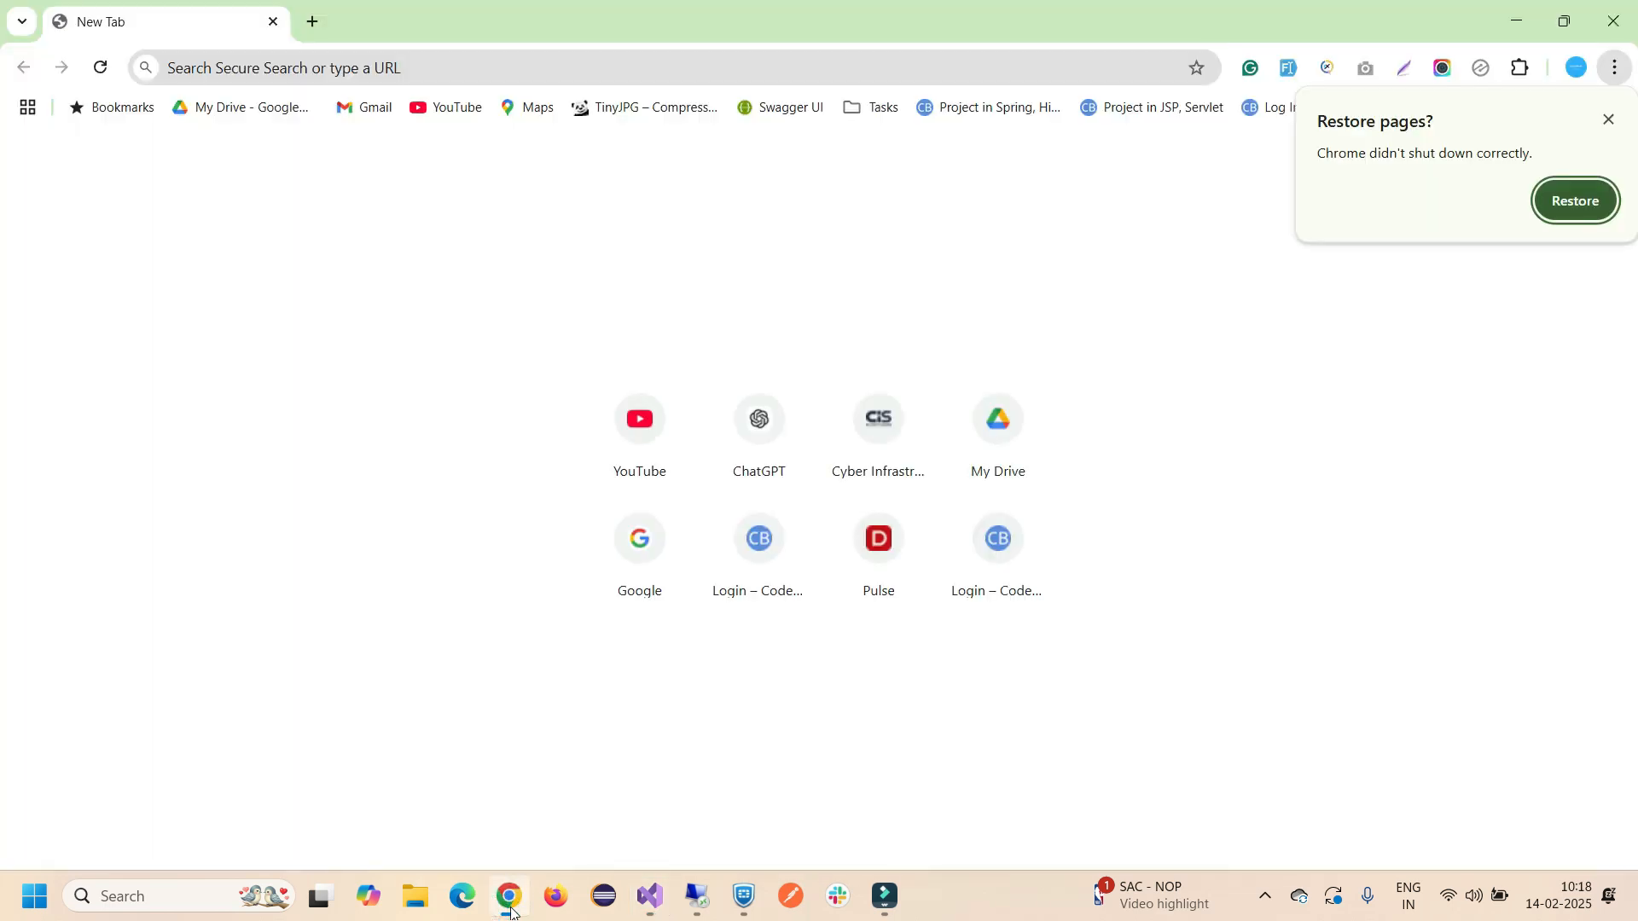
click(1607, 120)
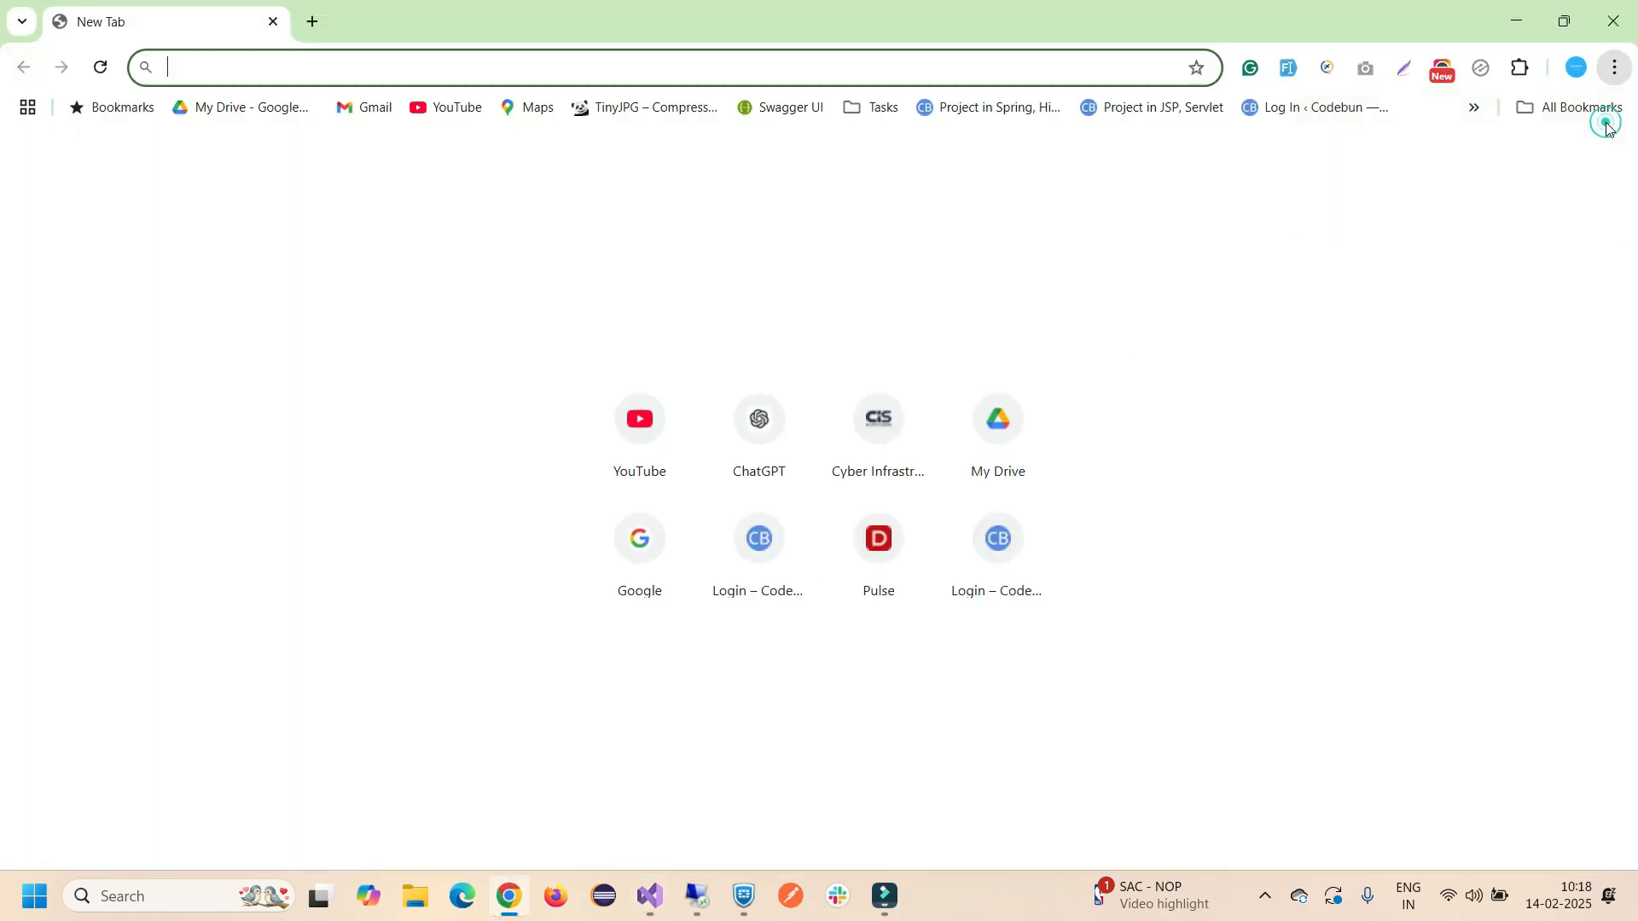
click(1612, 68)
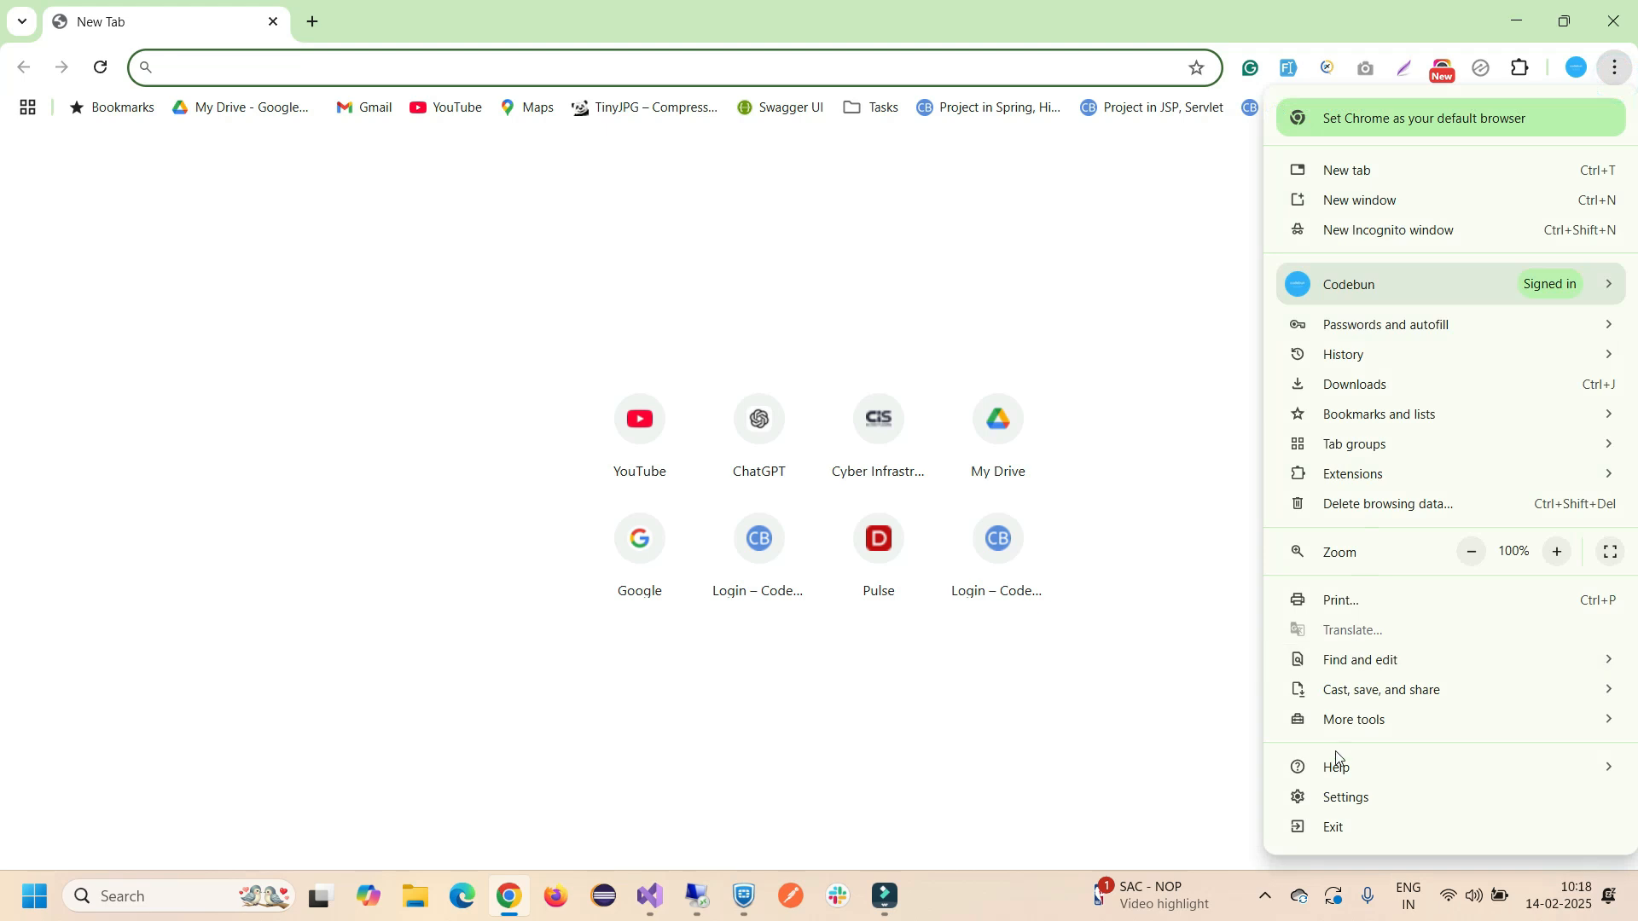
click(1338, 766)
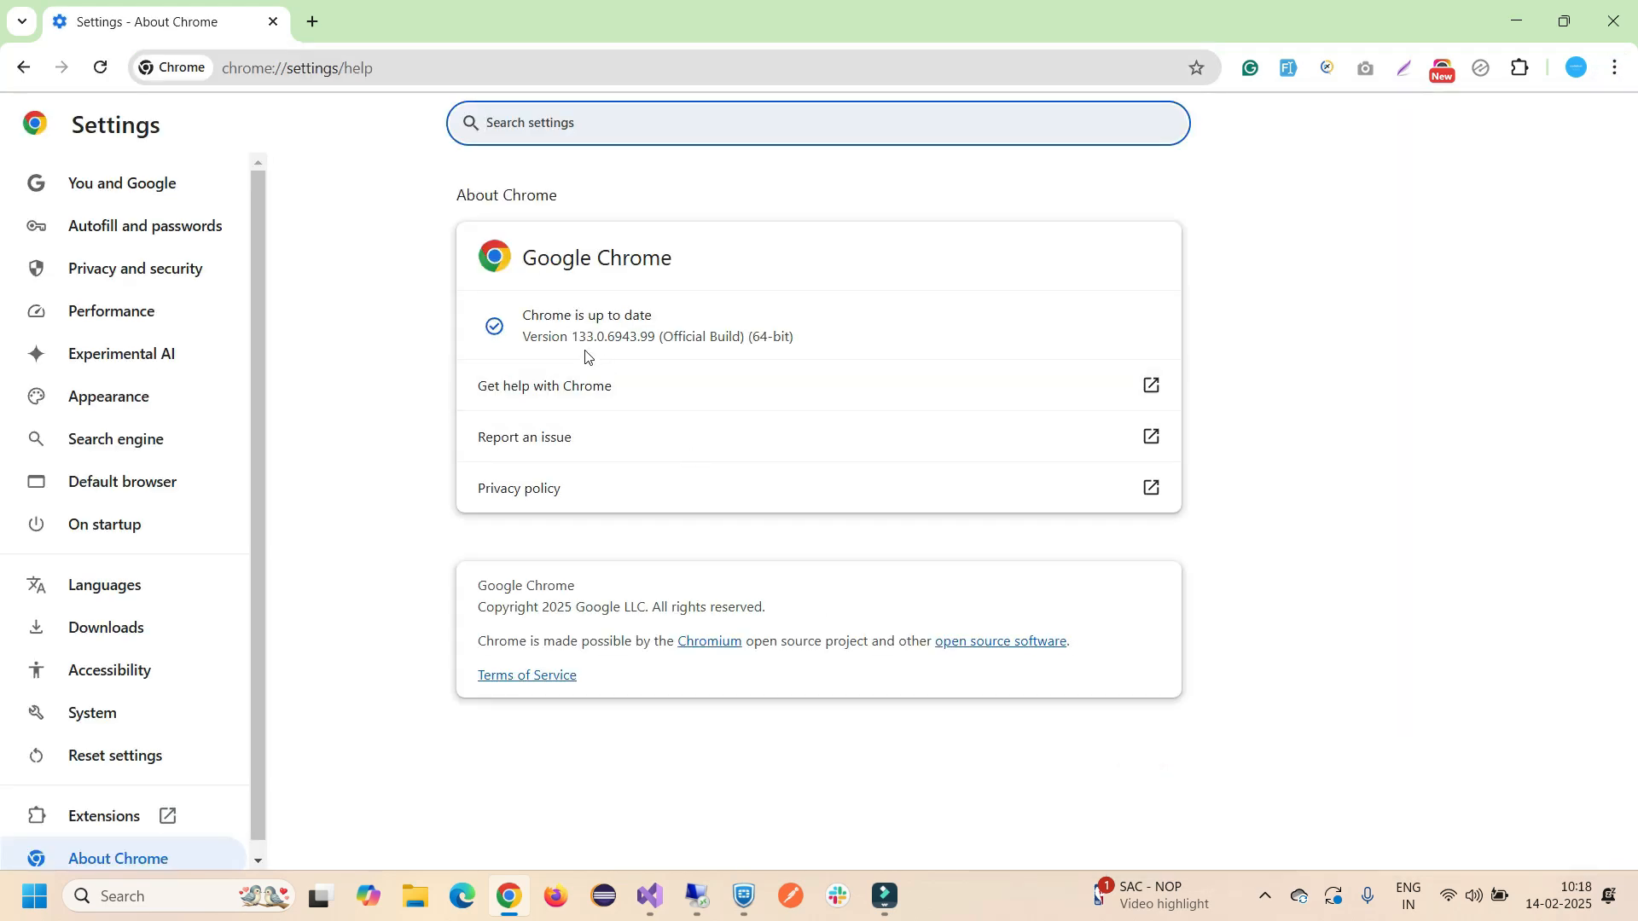
double_click(581, 336)
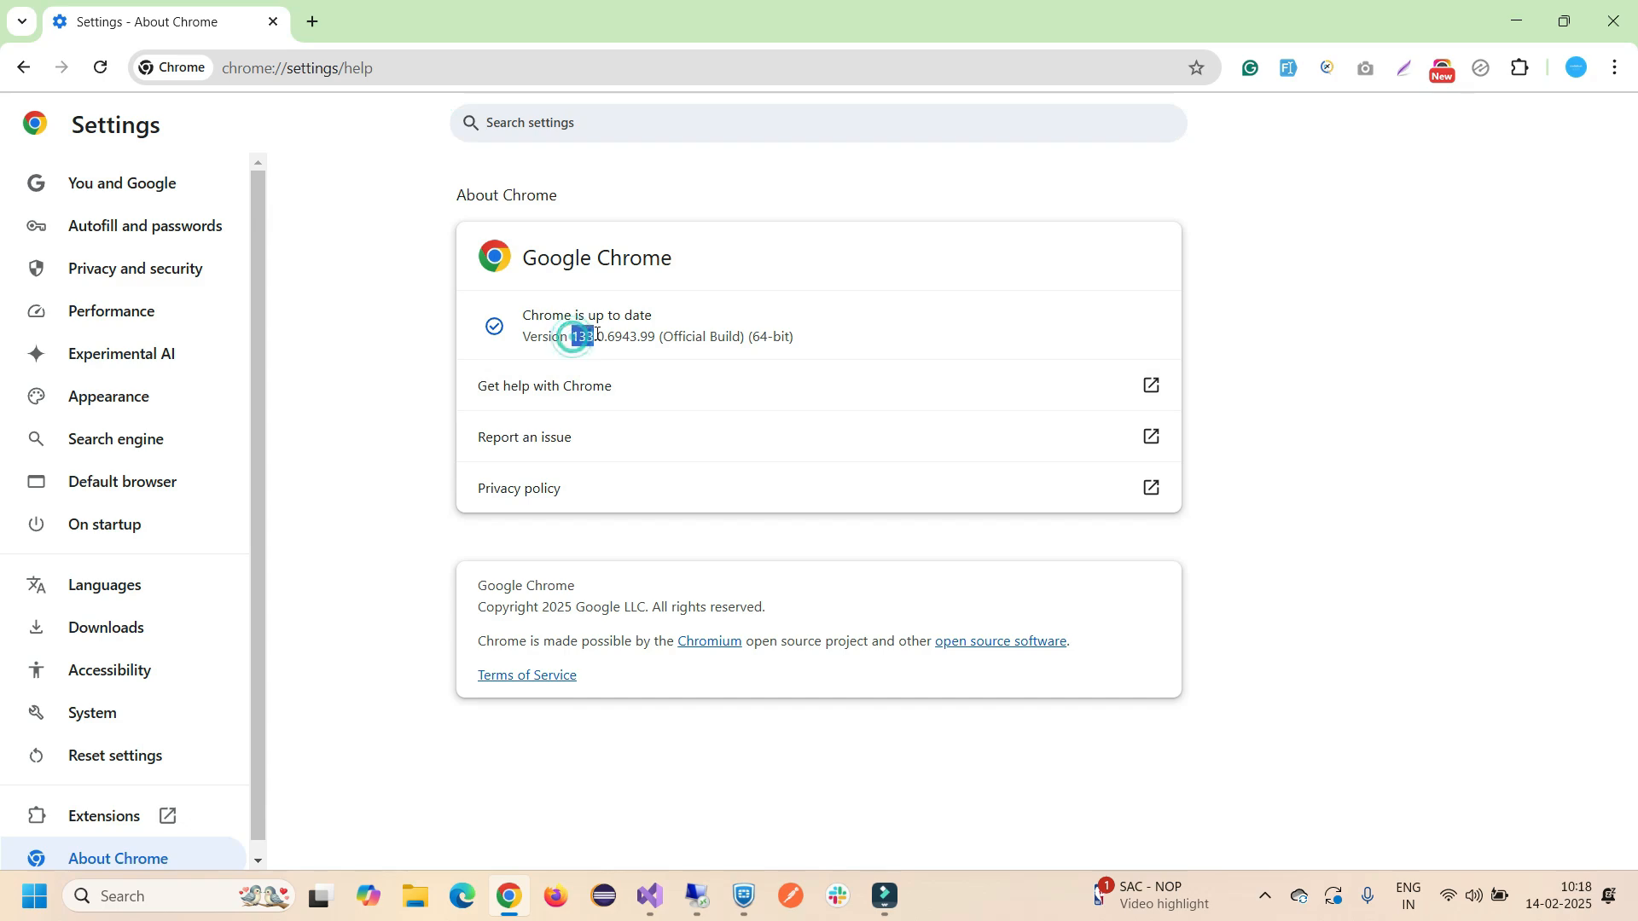
drag(574, 336, 668, 336)
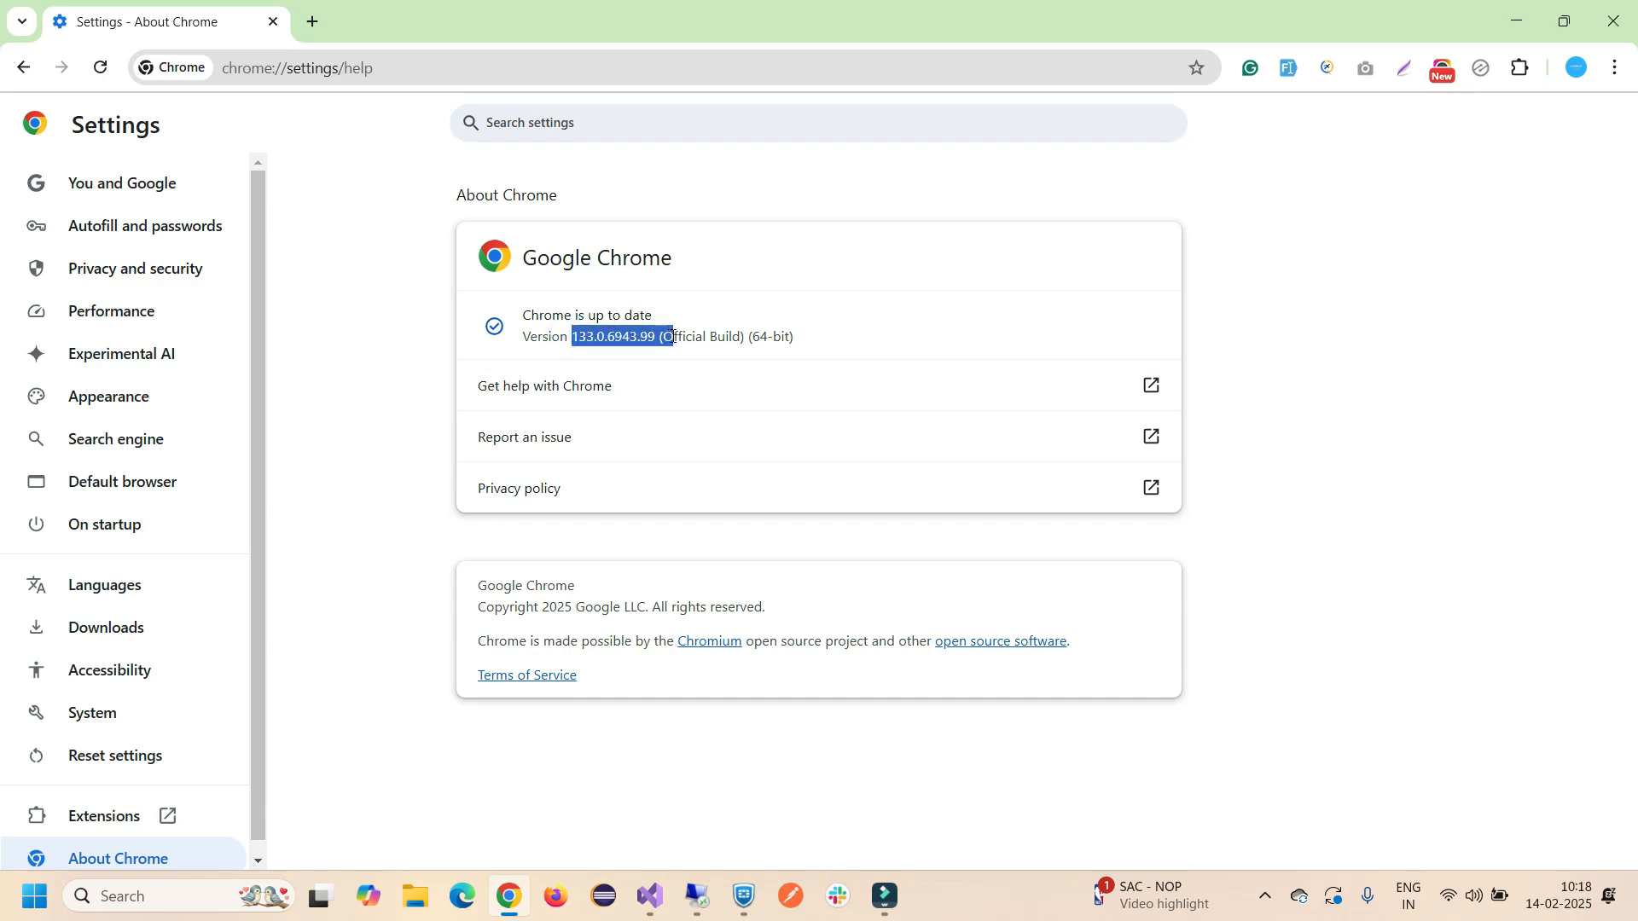
click(648, 902)
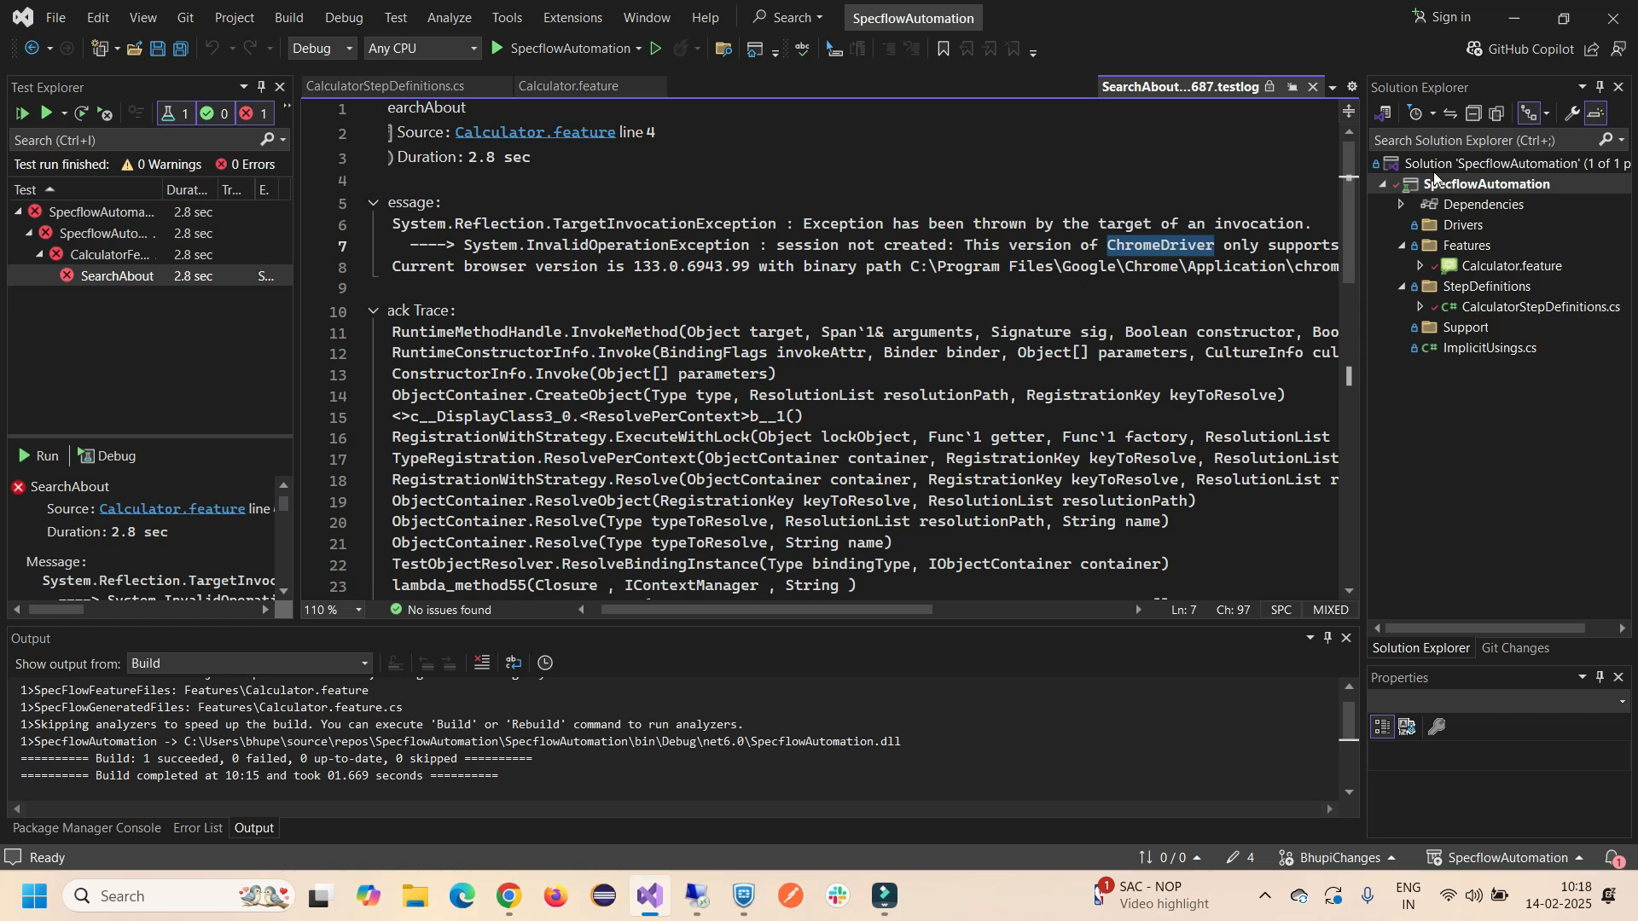
Show the SpecflowAutomation project's installed NuGet packages filtered to 'chromedriver'.
right_click(1489, 184)
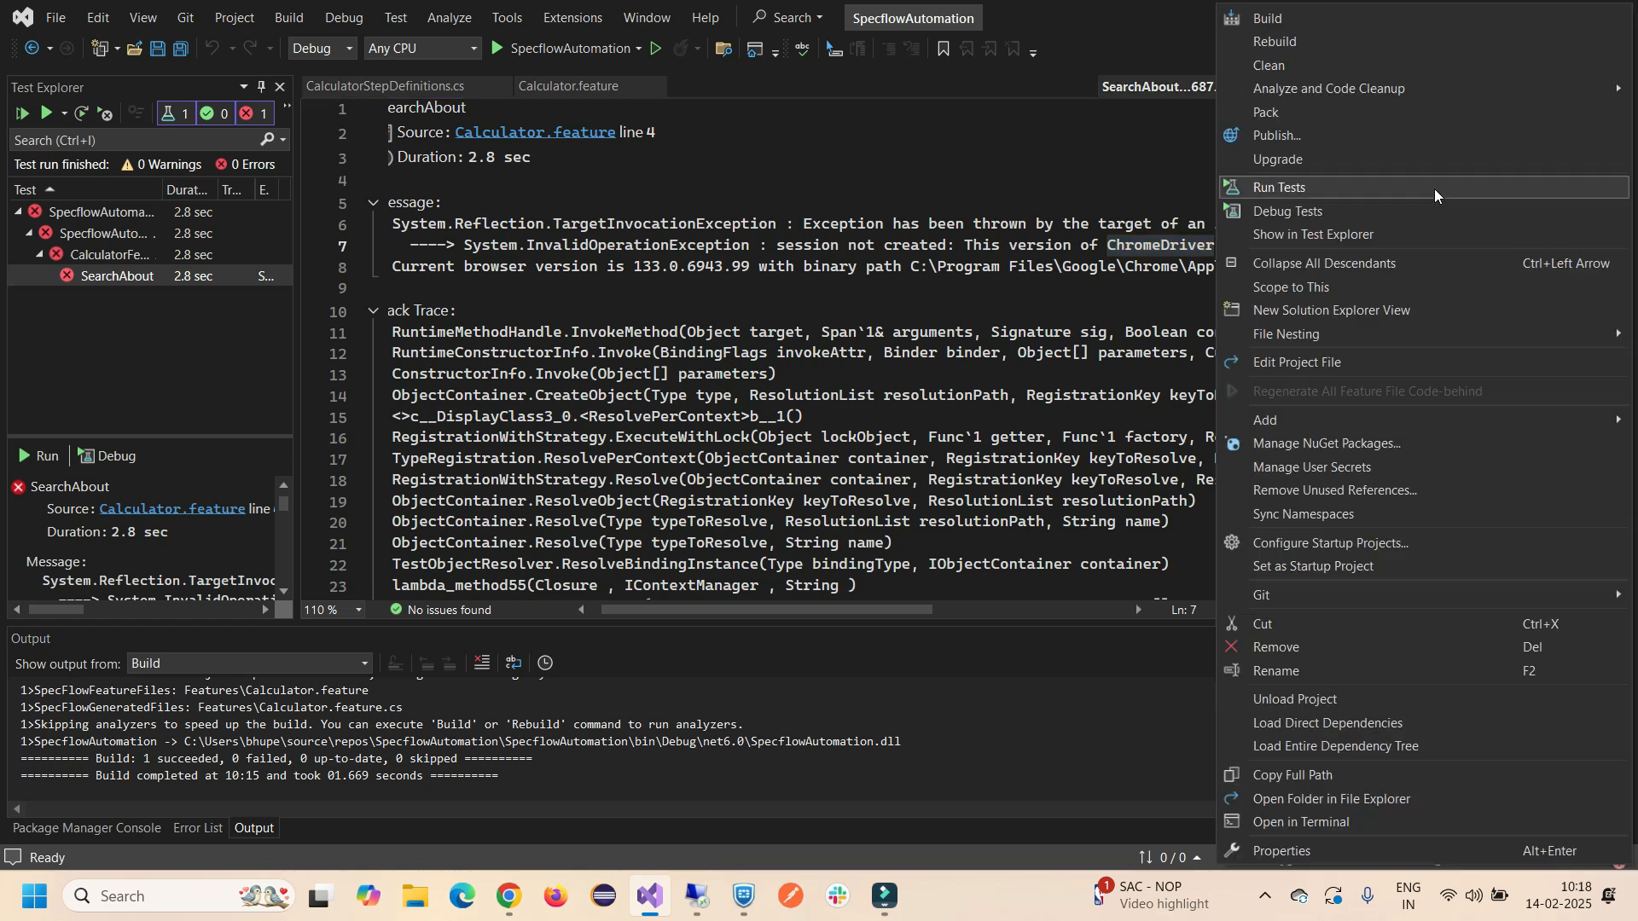
mouse_move(1290, 444)
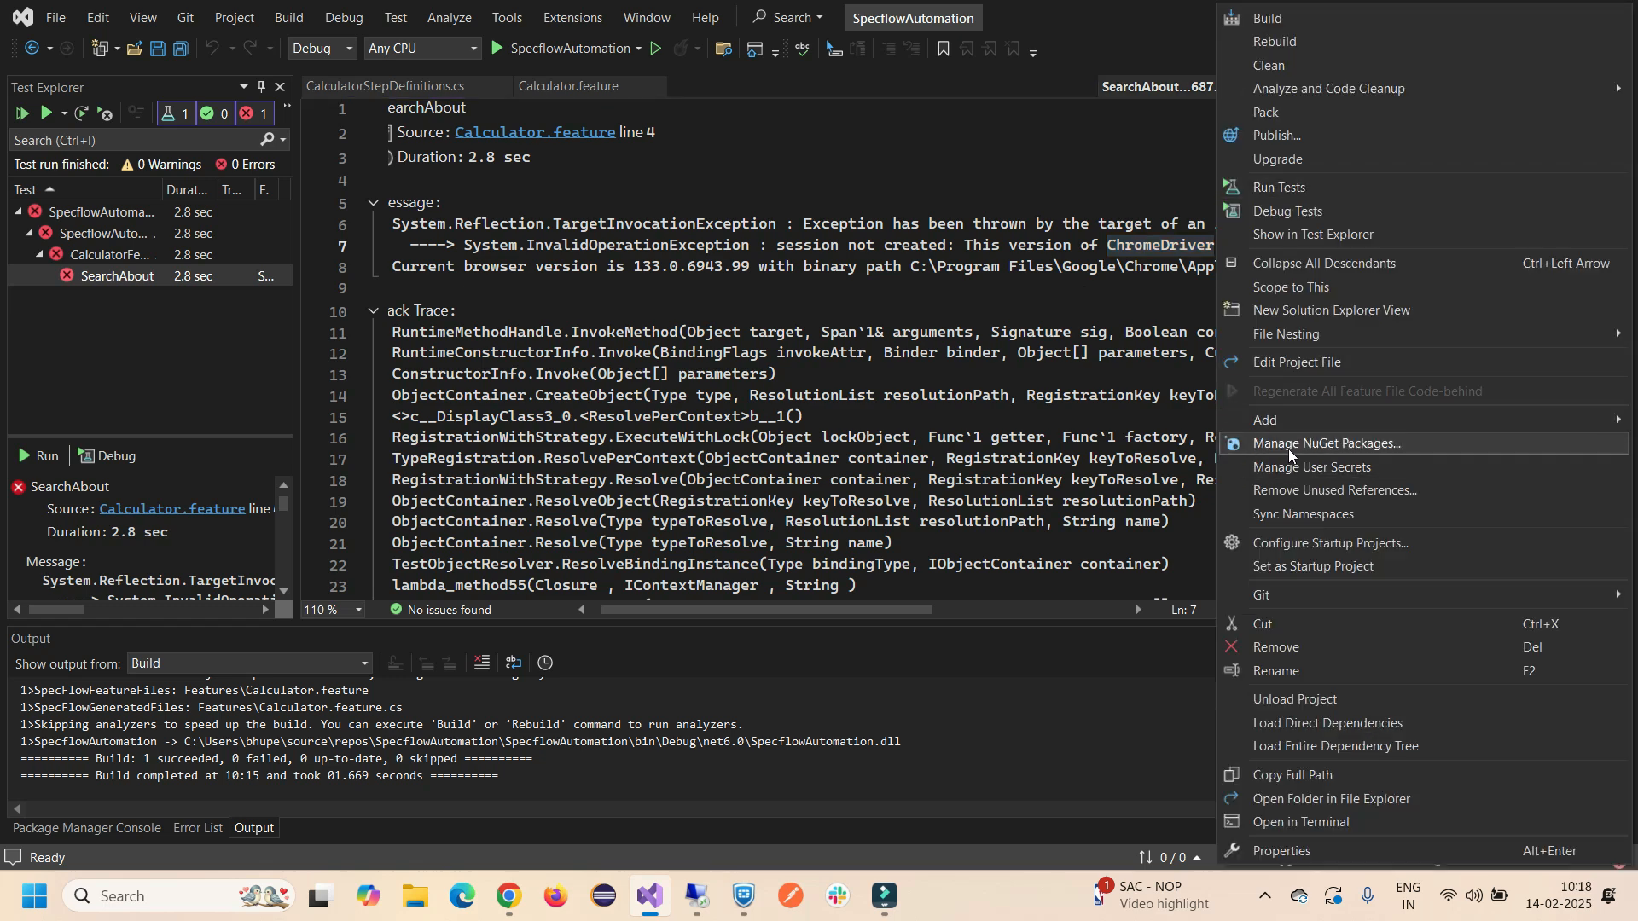
click(1329, 444)
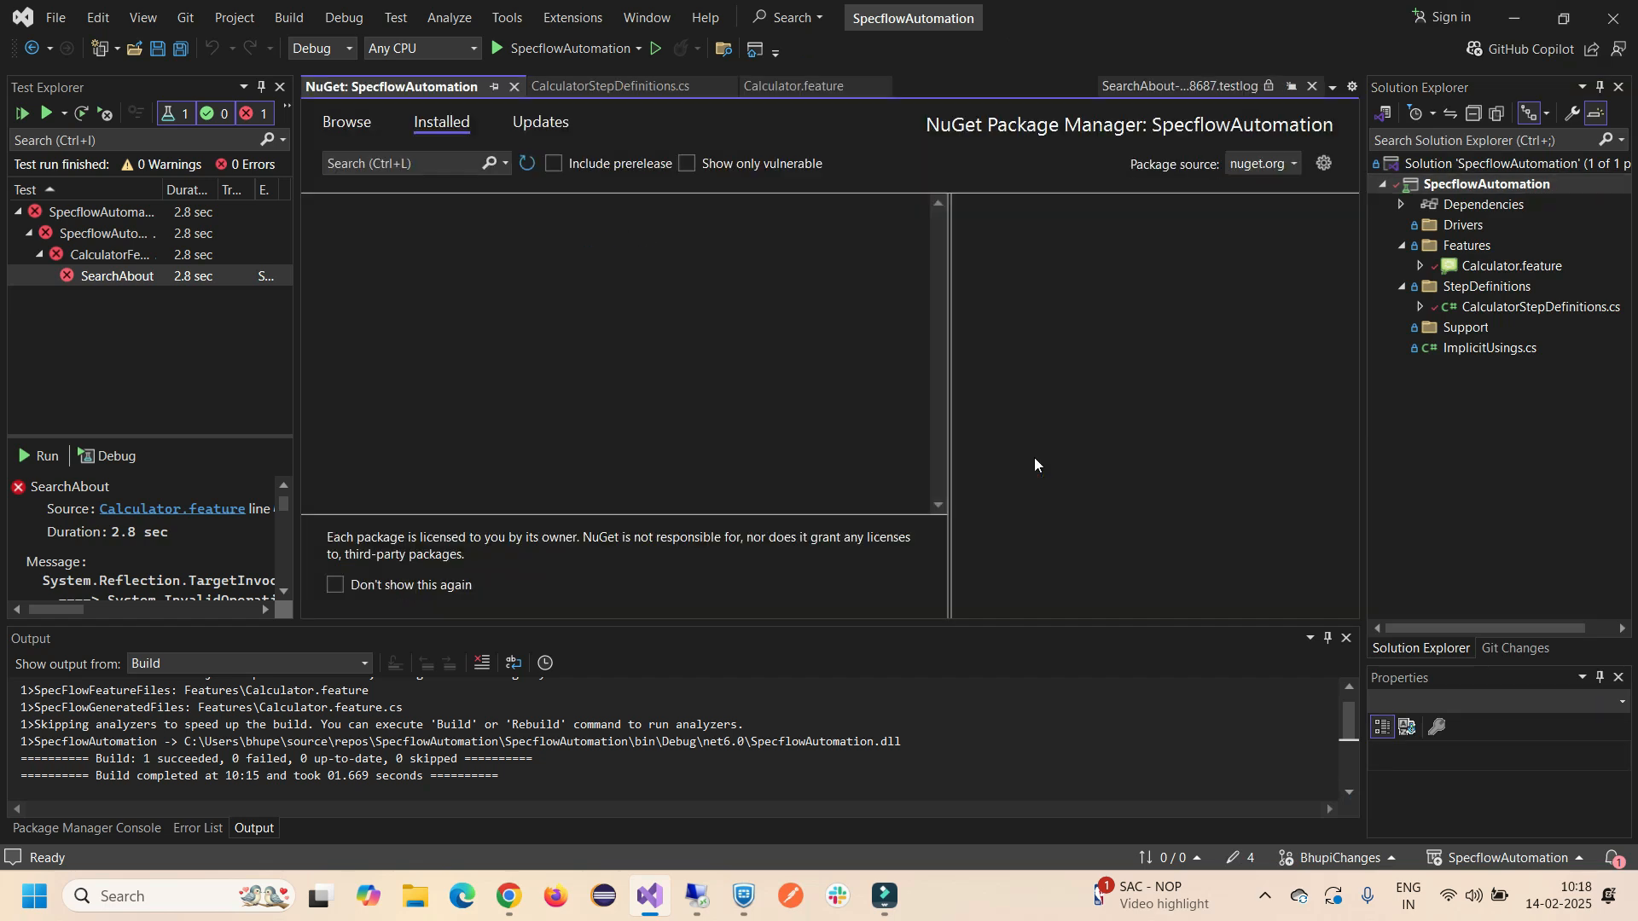
click(408, 163)
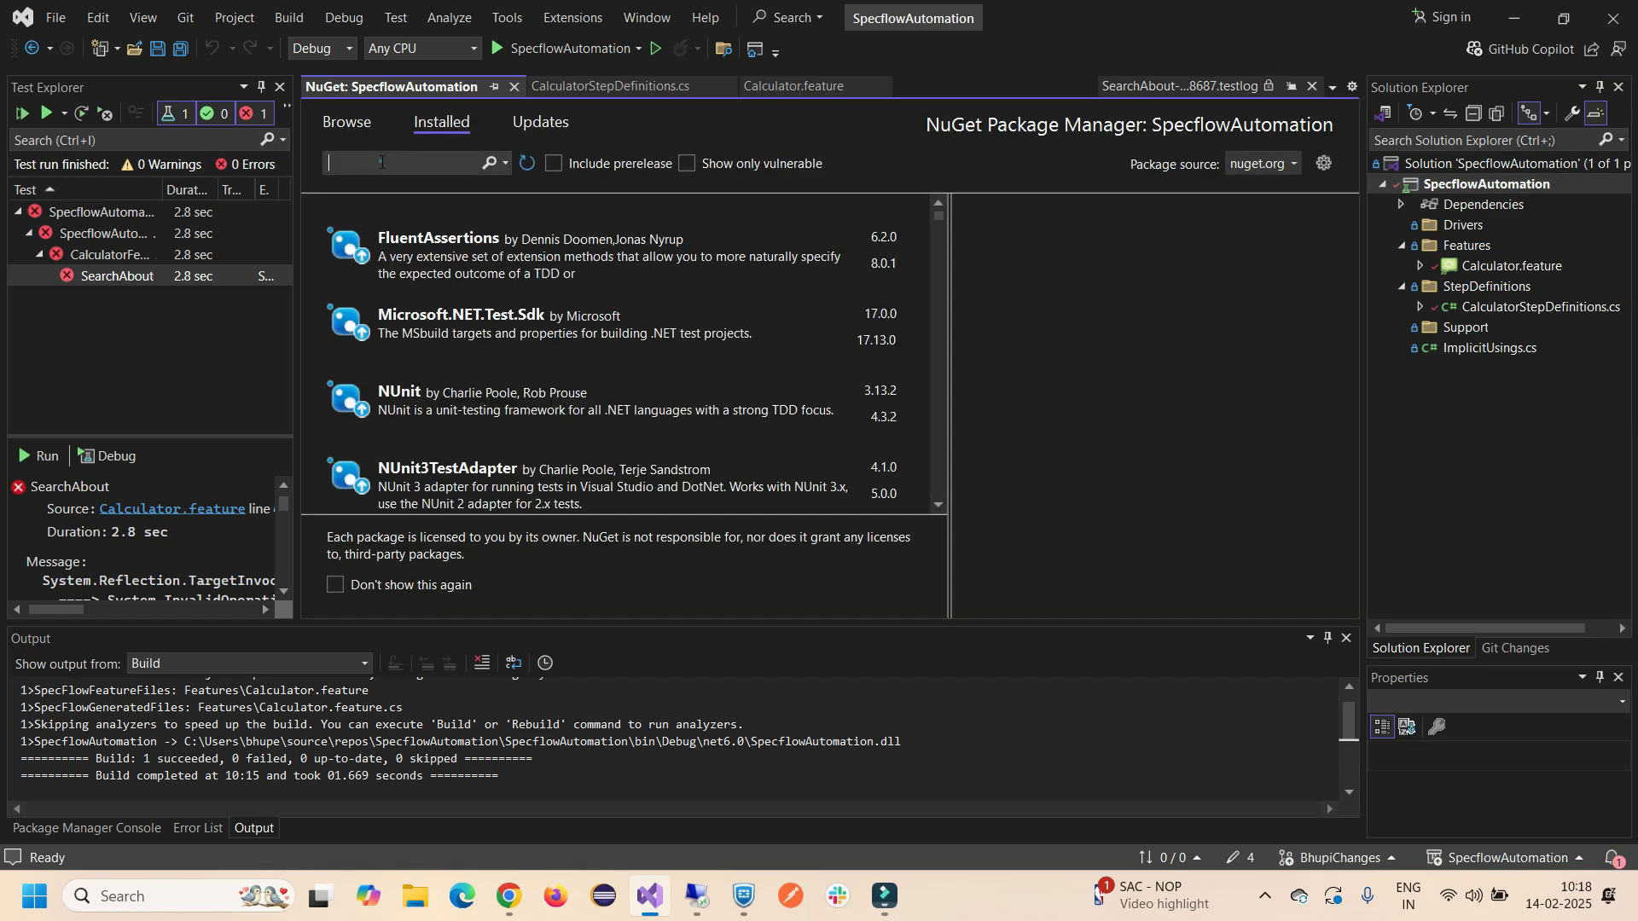
text(c)
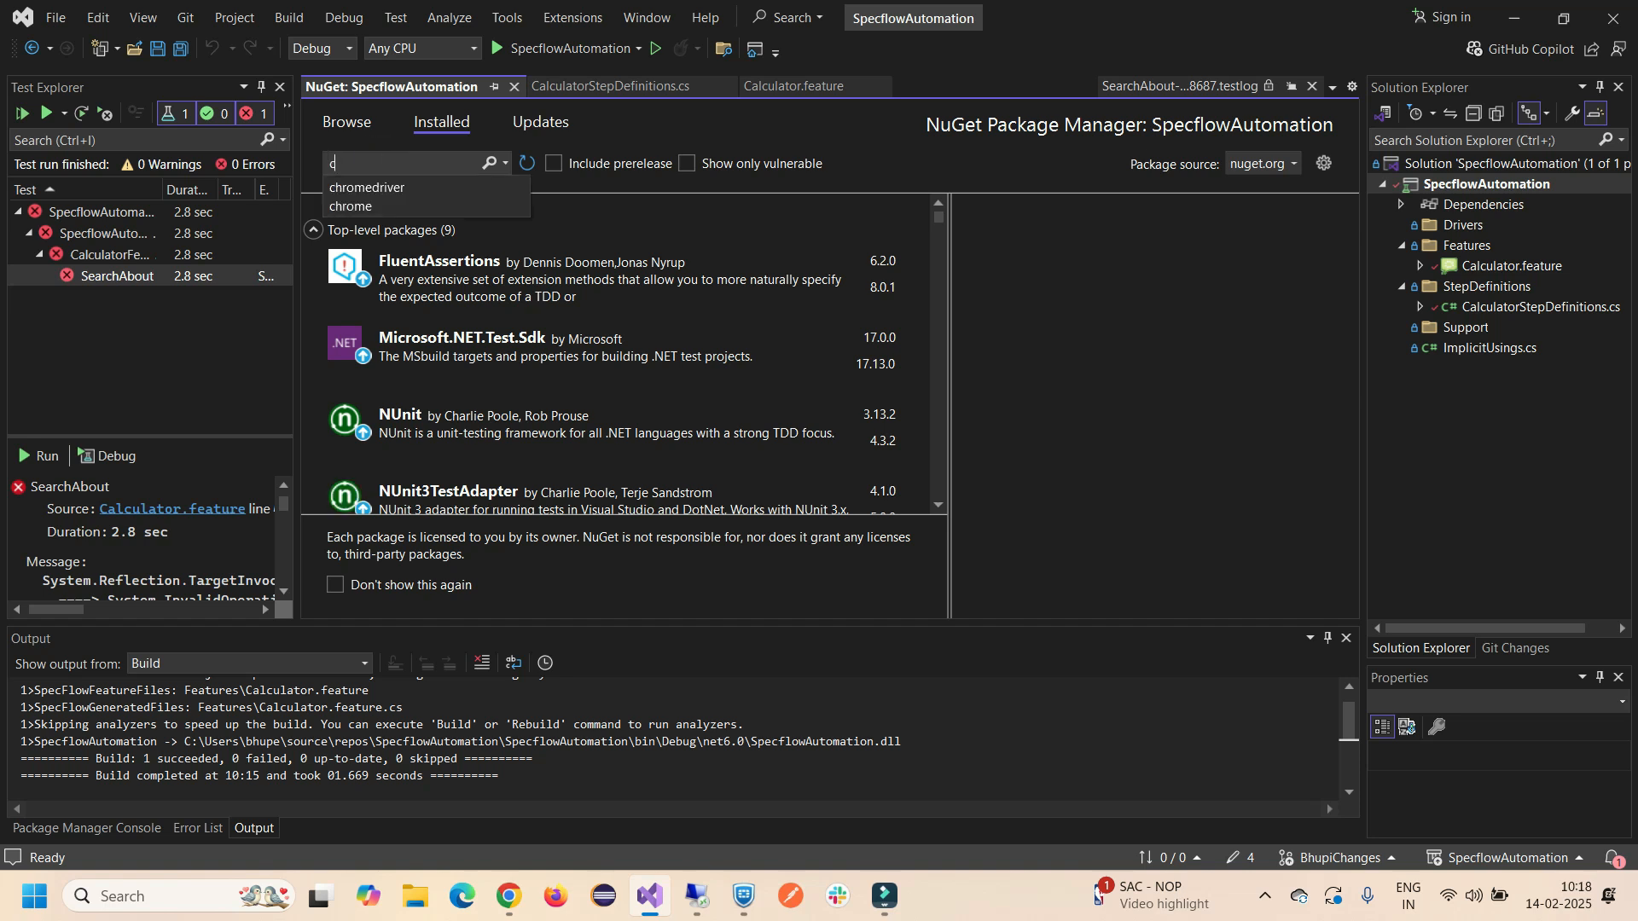
click(367, 187)
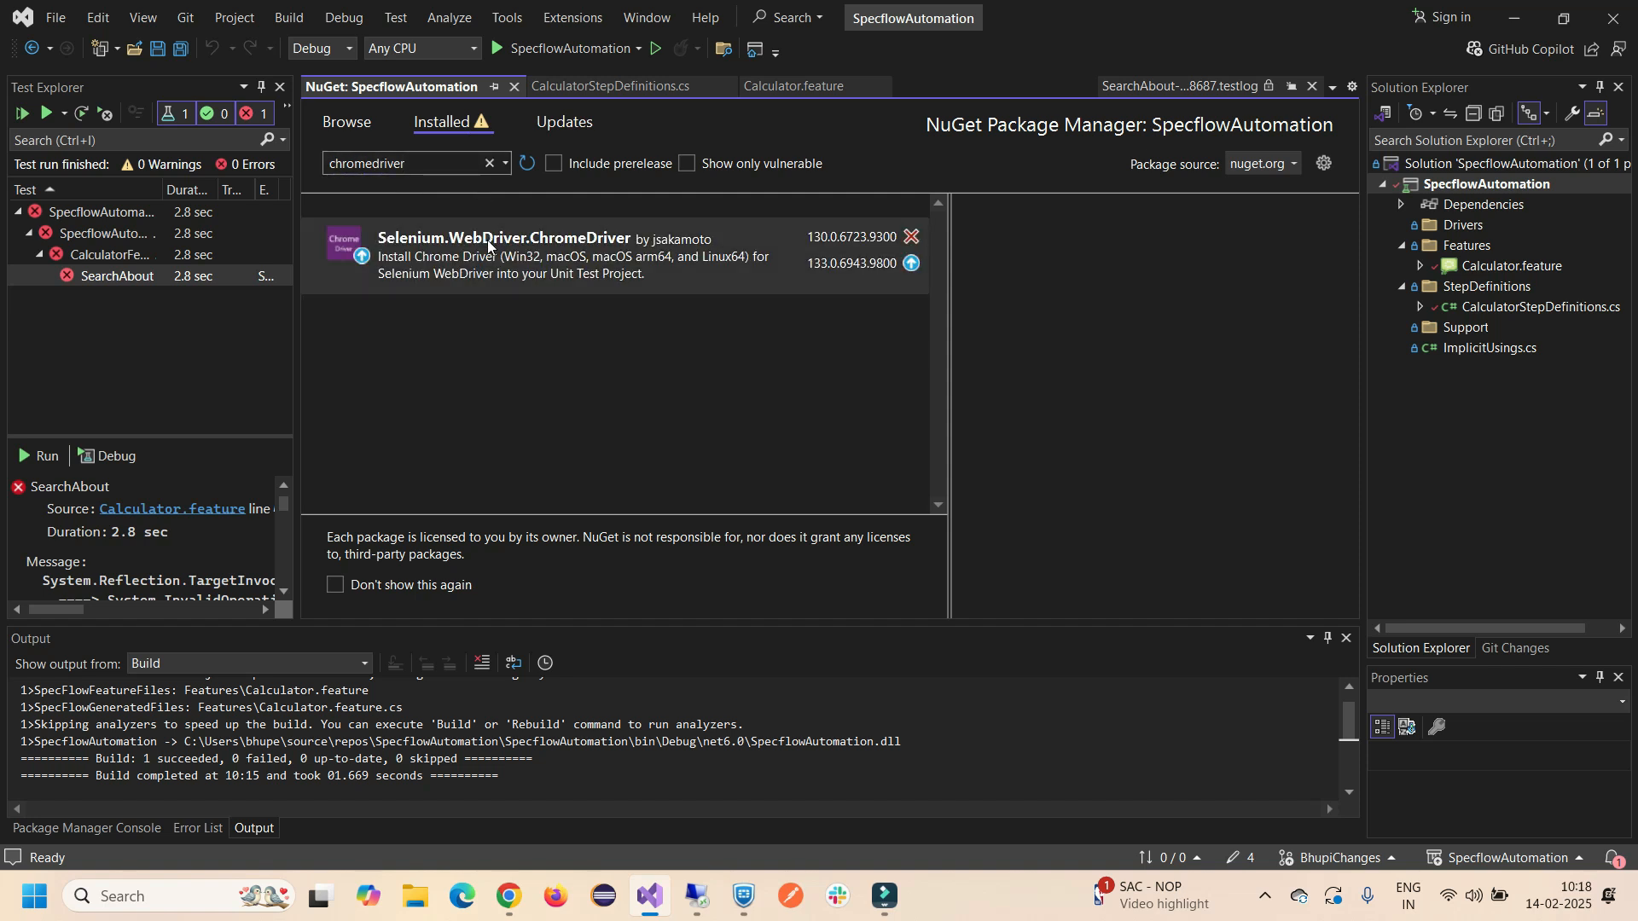
Choose Latest stable 133.0.6943.9800 as the target version for Selenium.WebDriver.ChromeDriver.
click(502, 239)
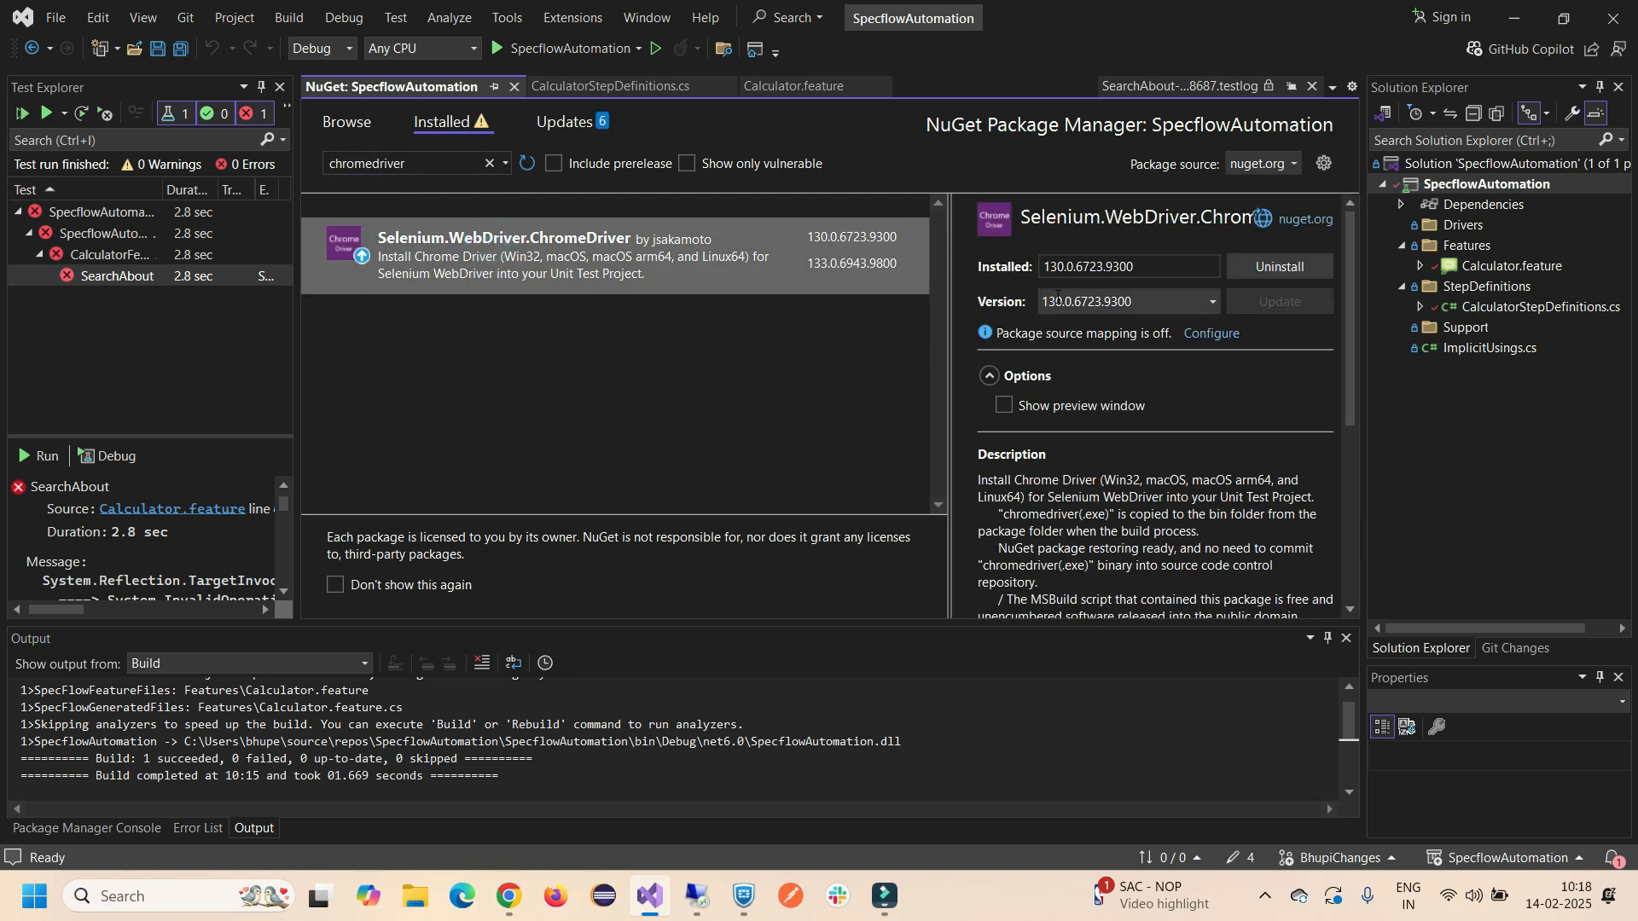
click(508, 895)
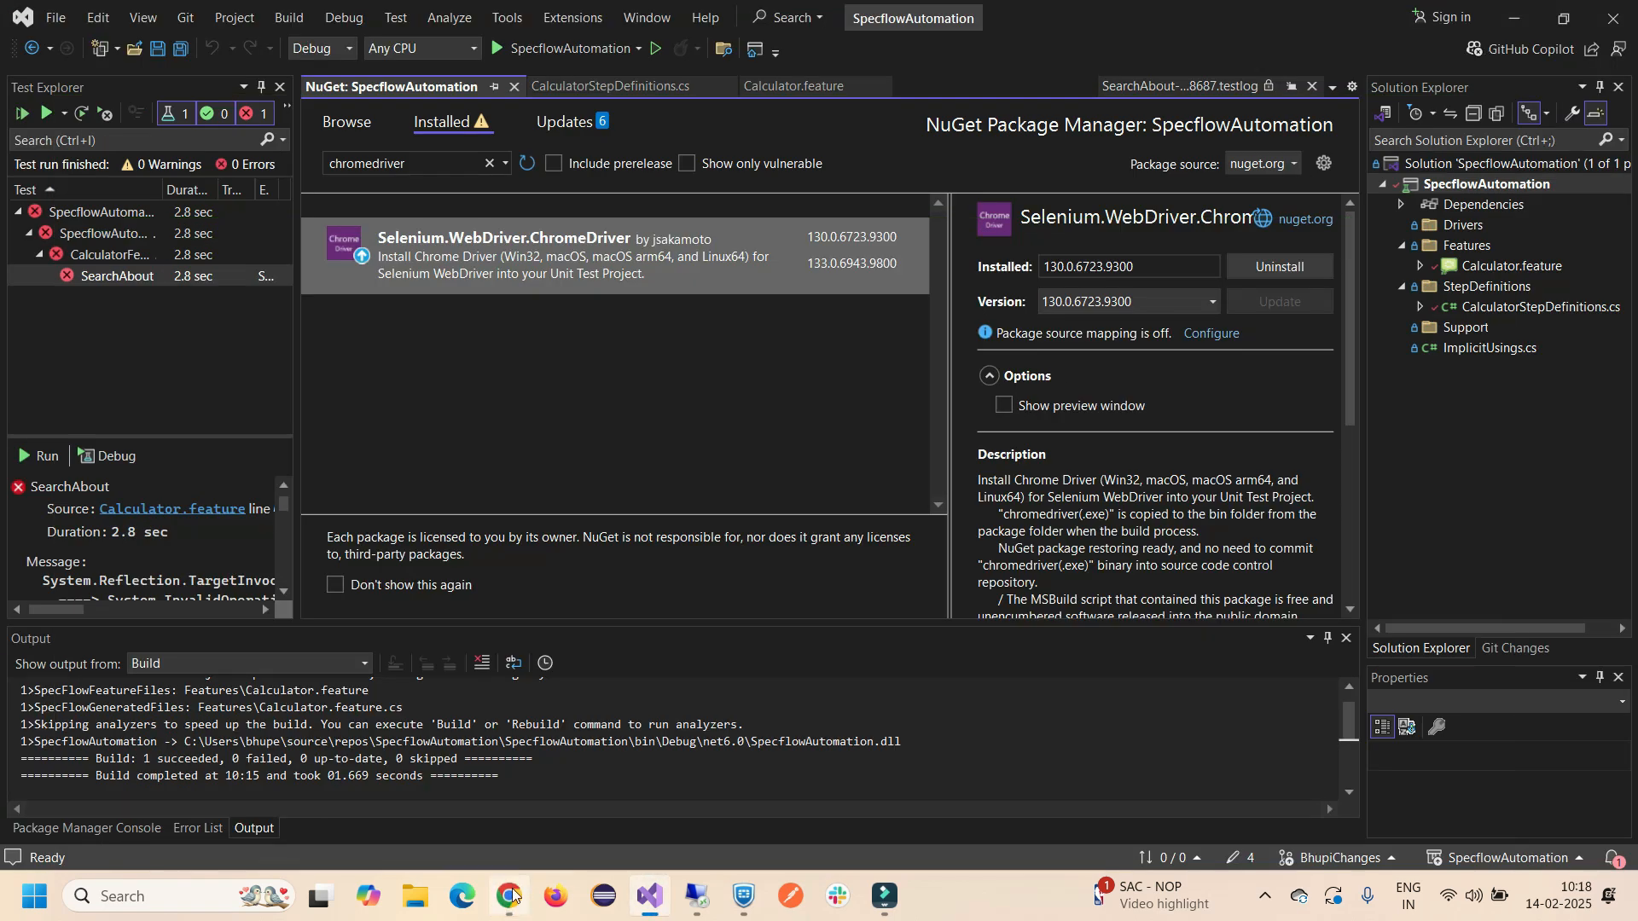
click(510, 895)
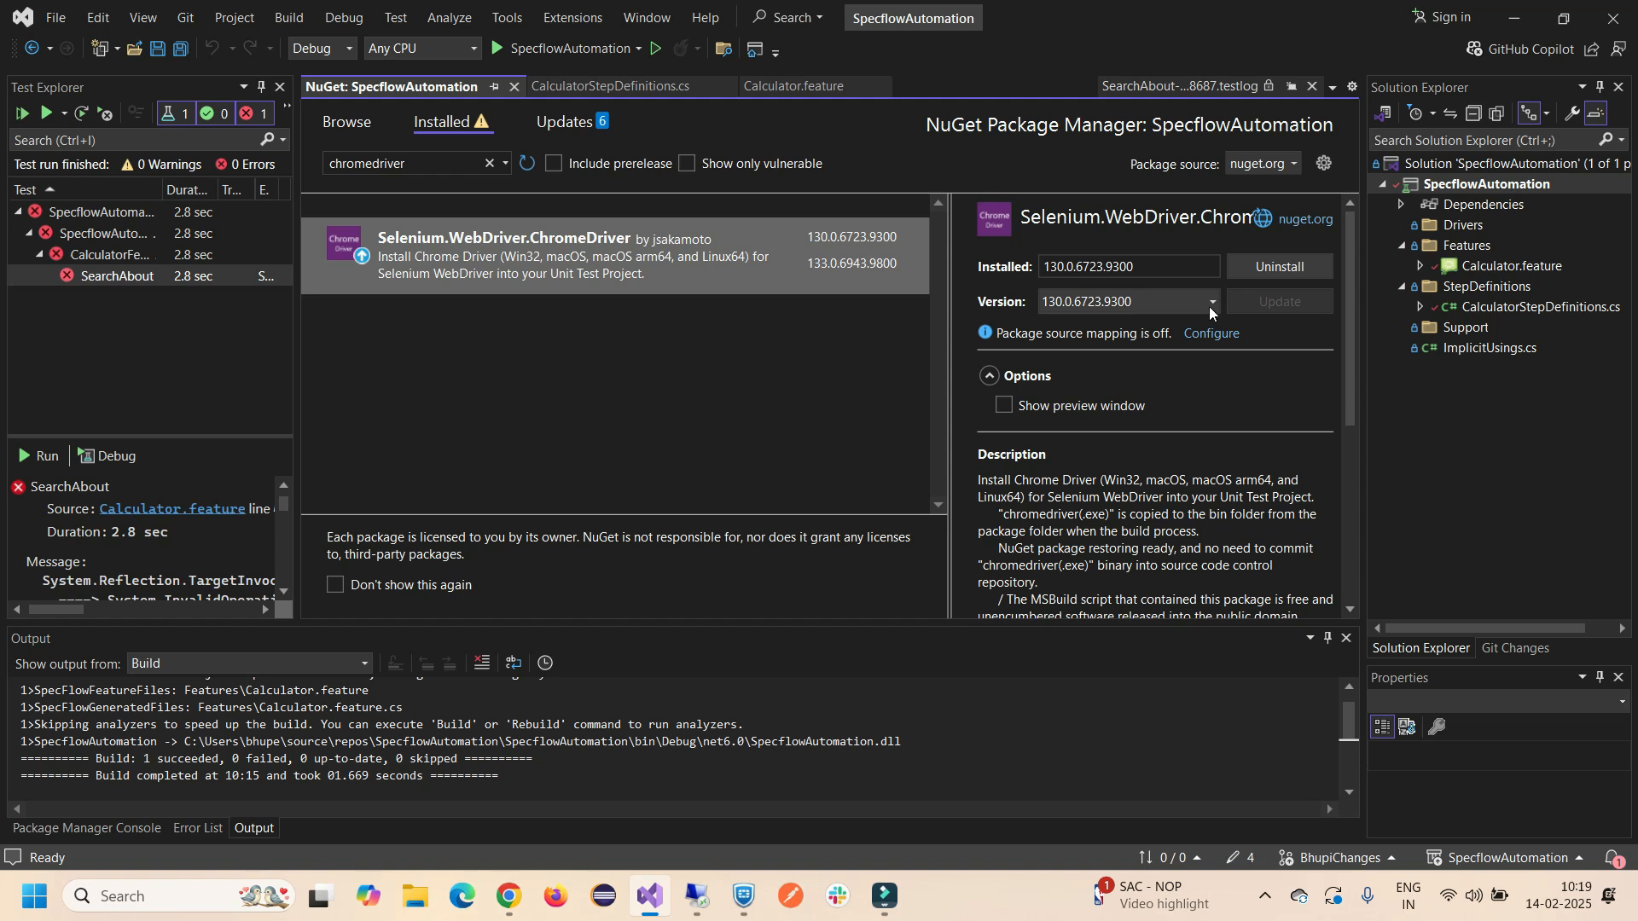
click(1210, 301)
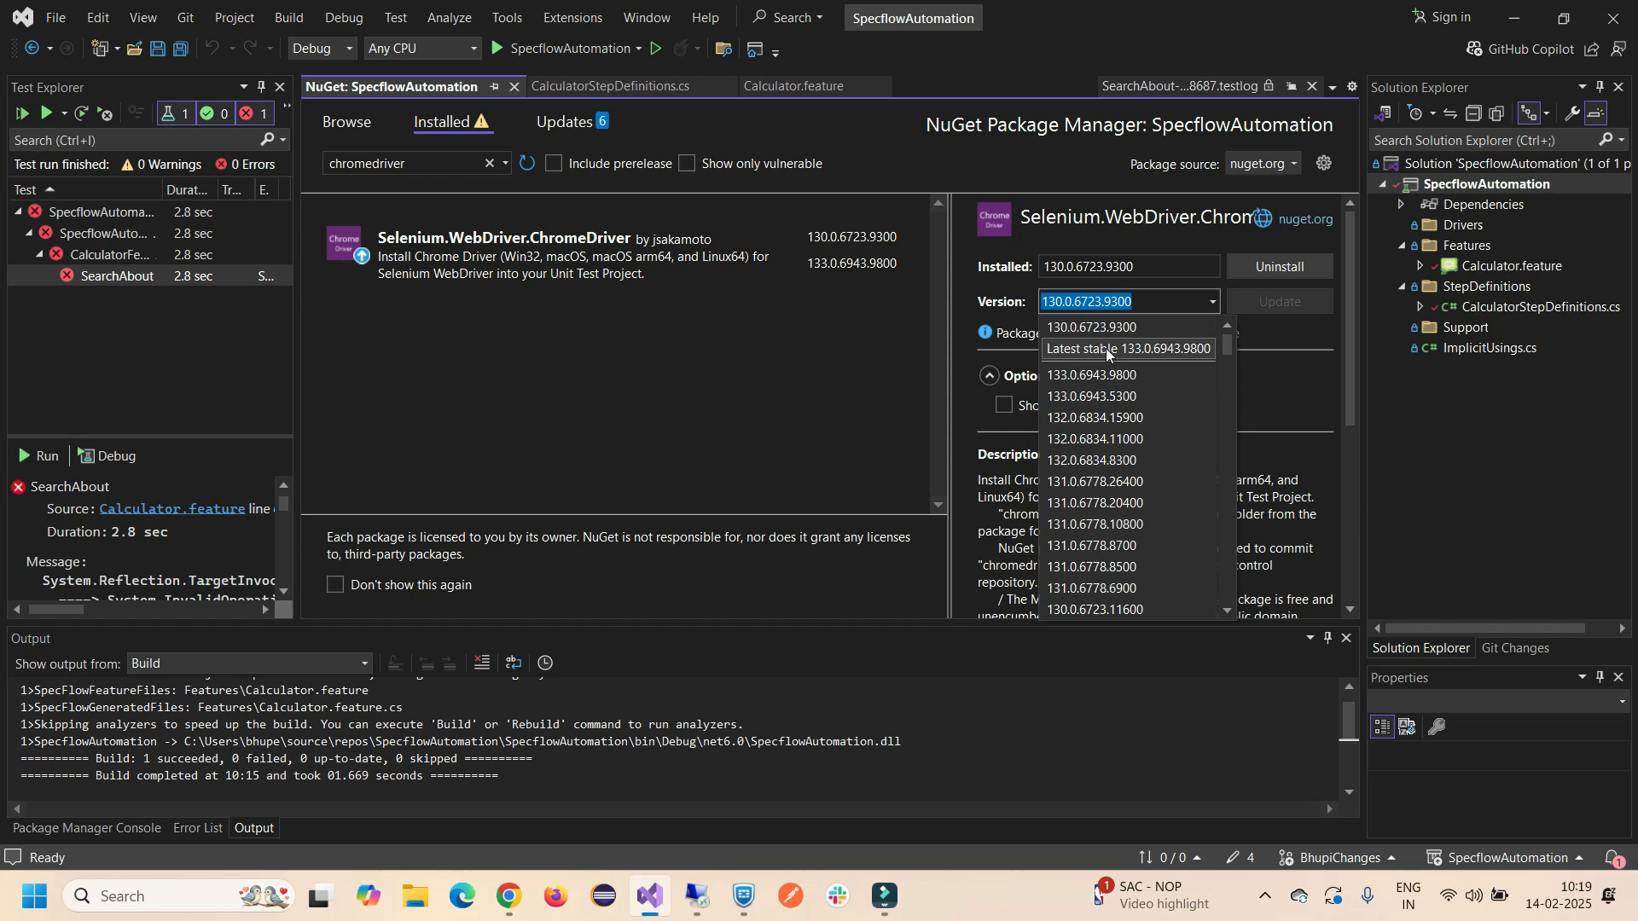
click(1105, 348)
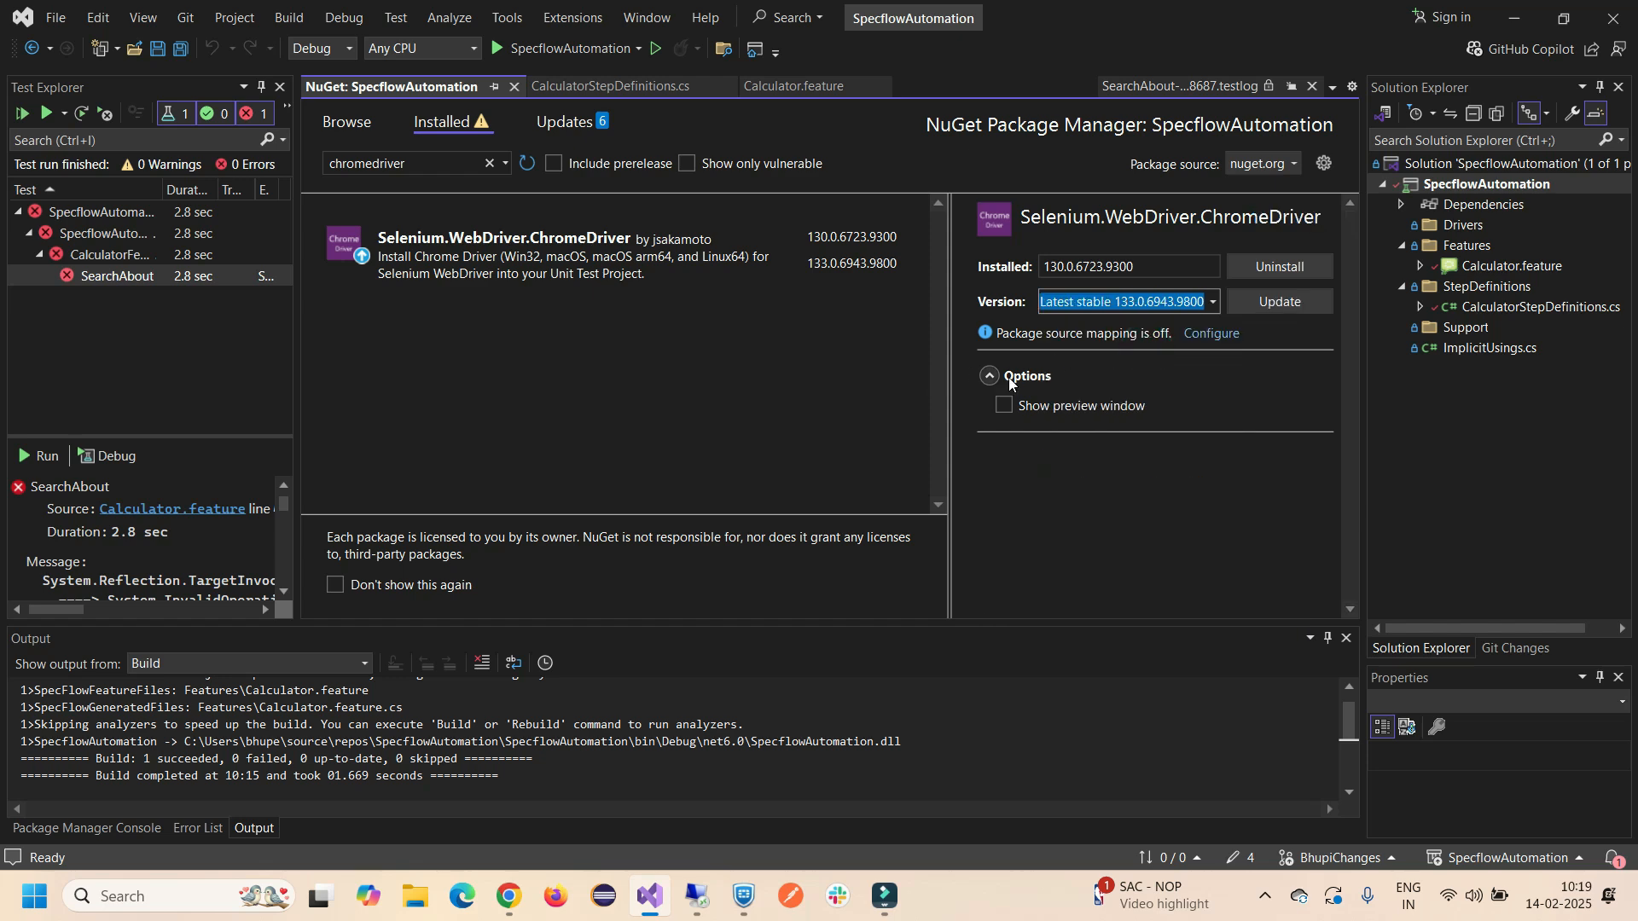
click(987, 375)
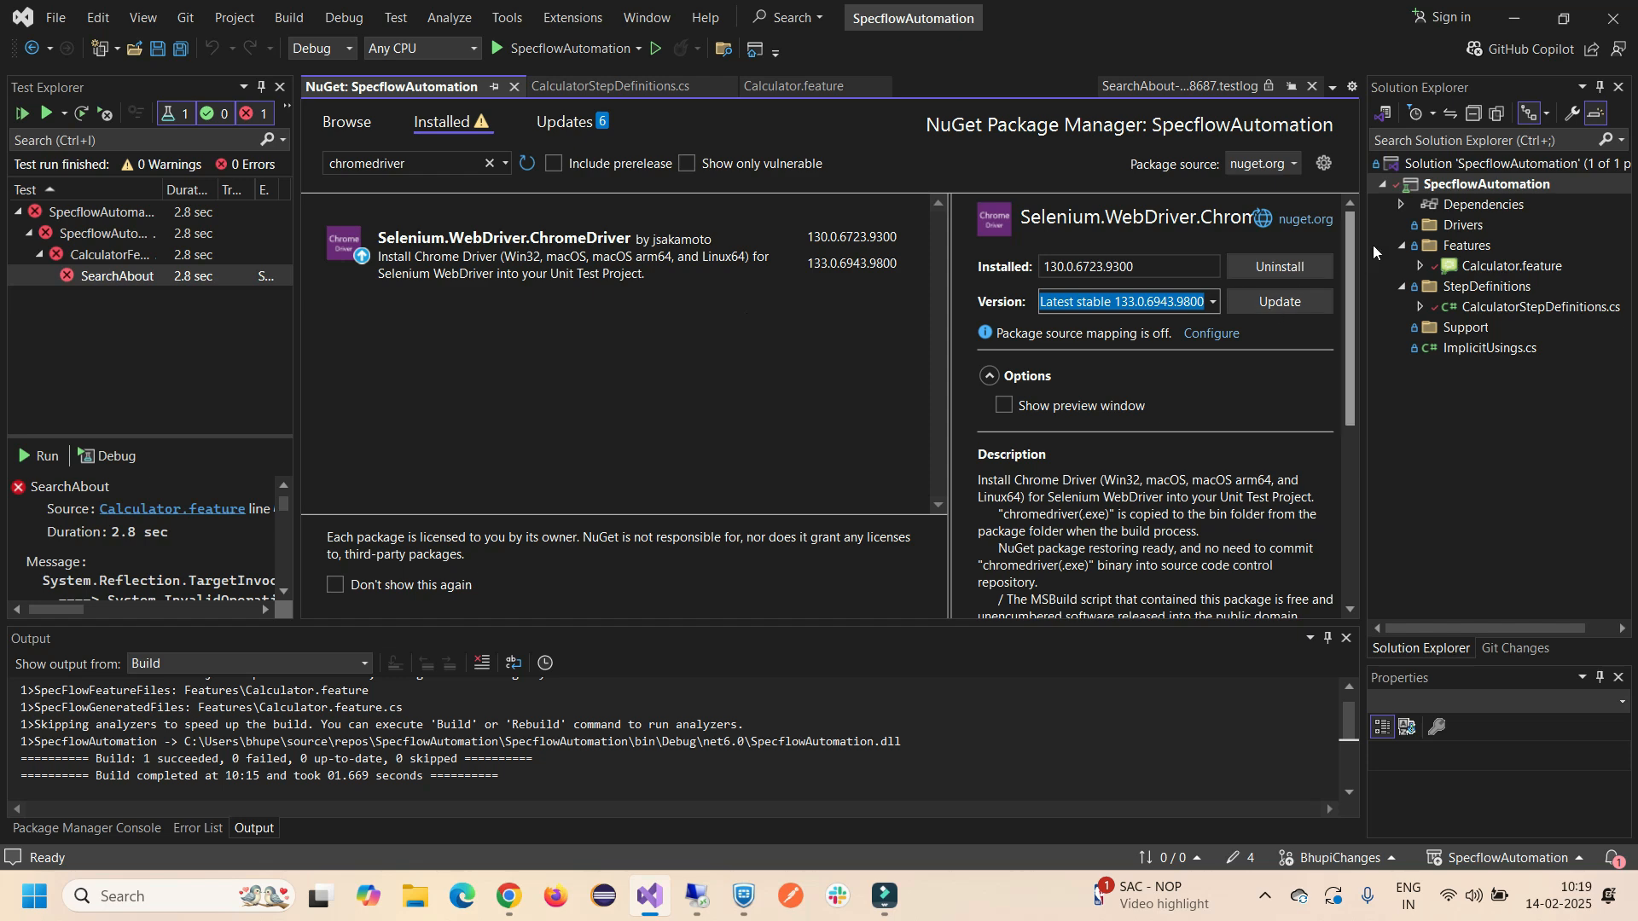
right_click(1488, 184)
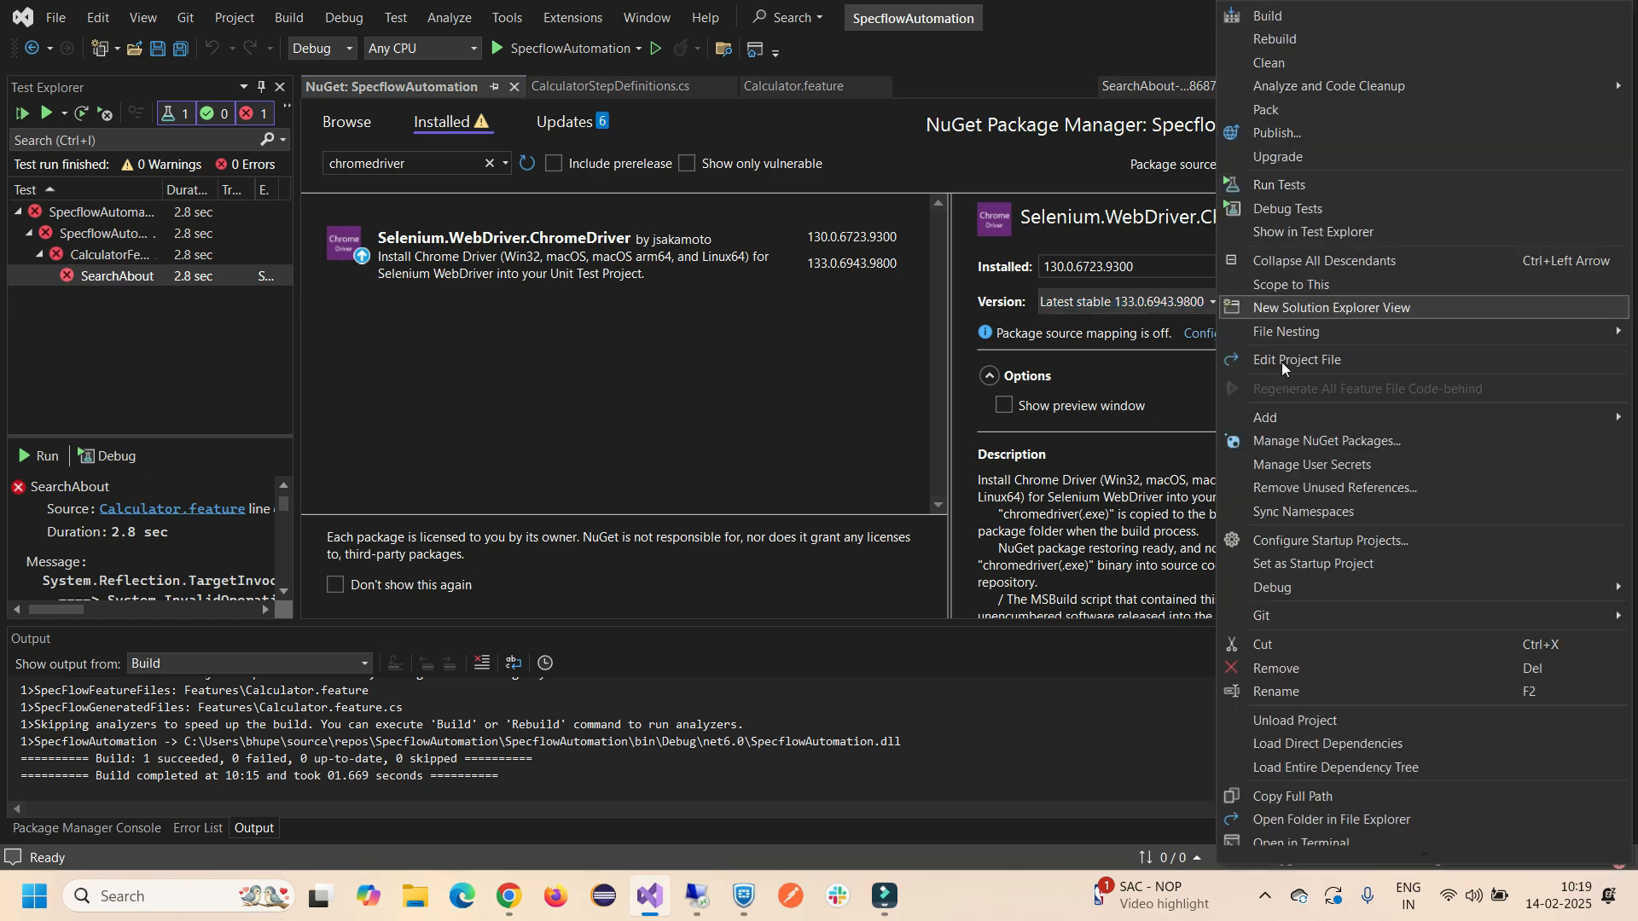
mouse_move(1332, 440)
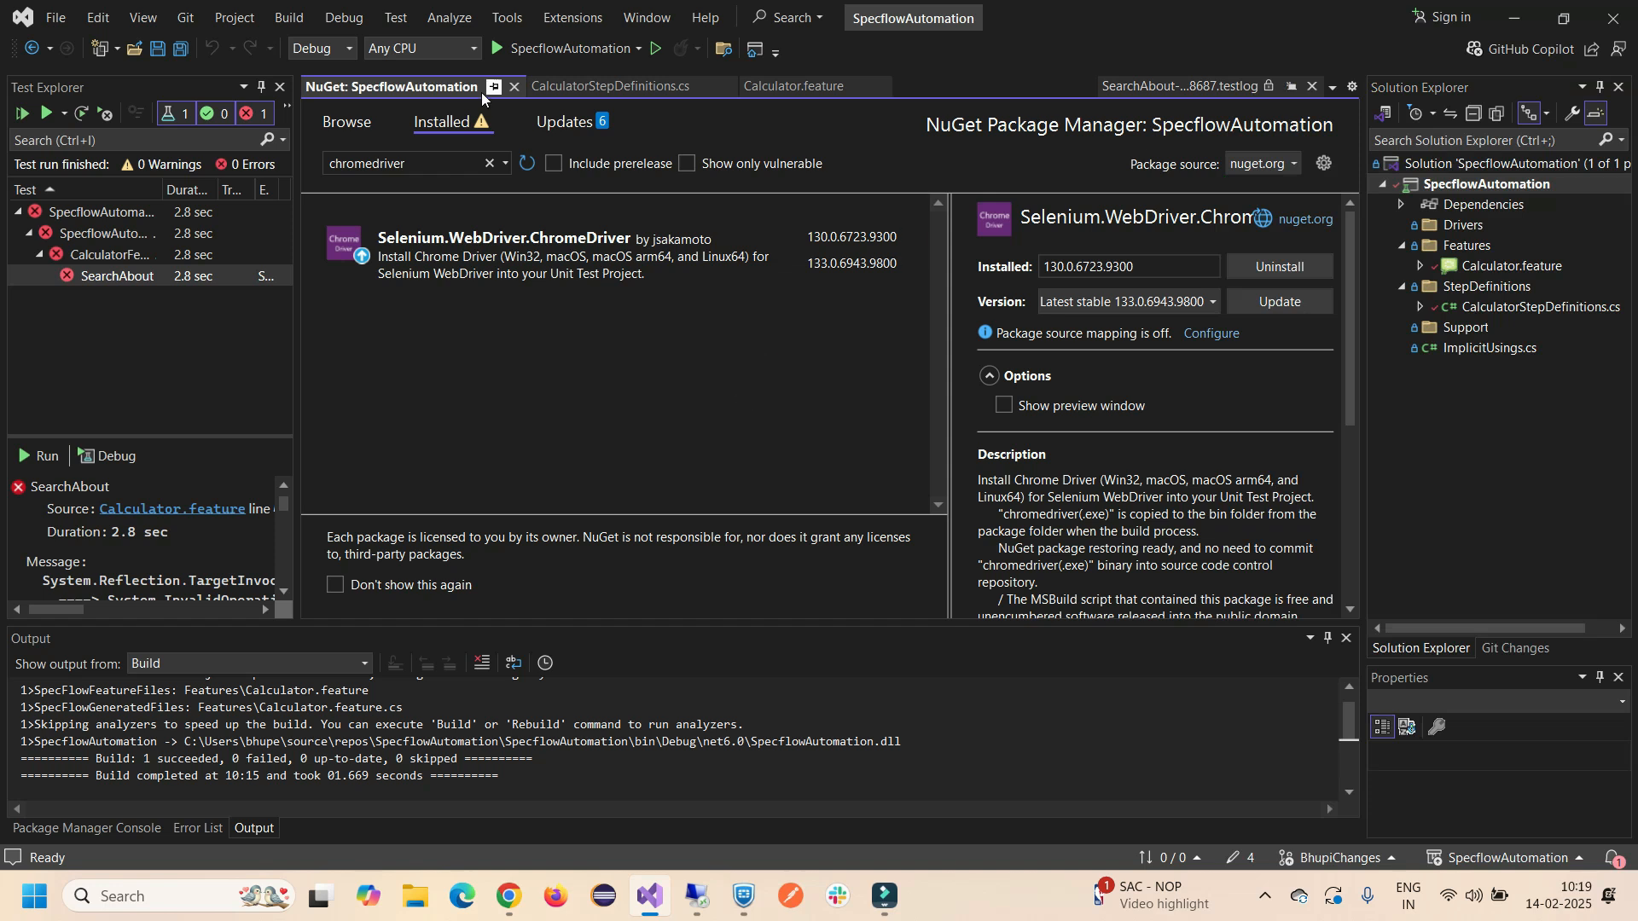
mouse_move(505, 17)
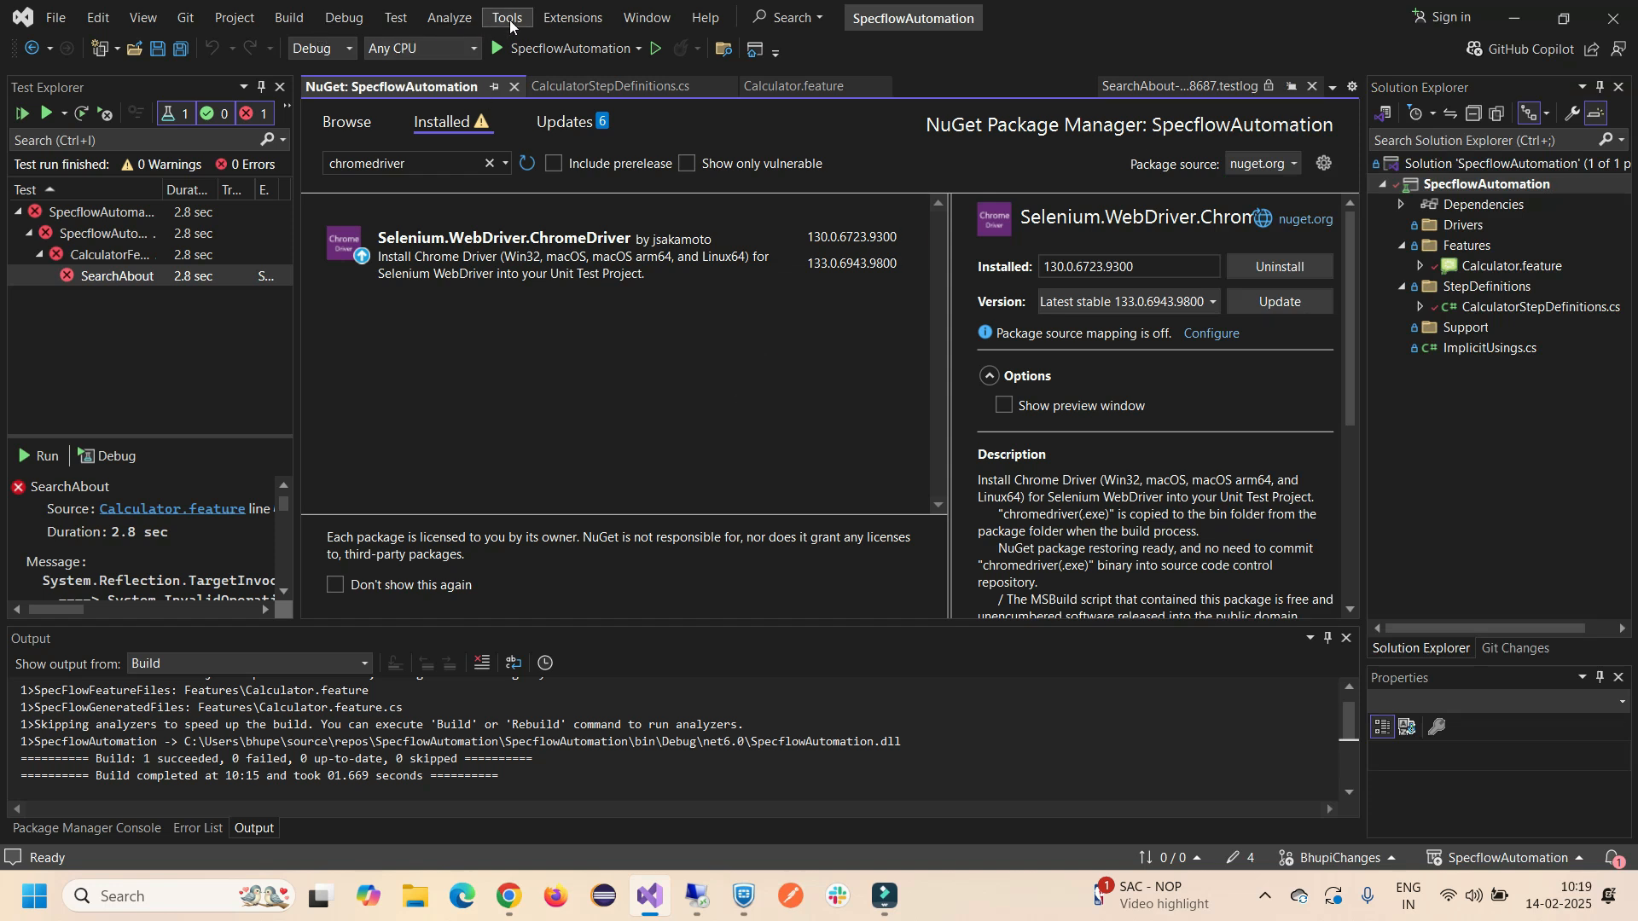
click(506, 17)
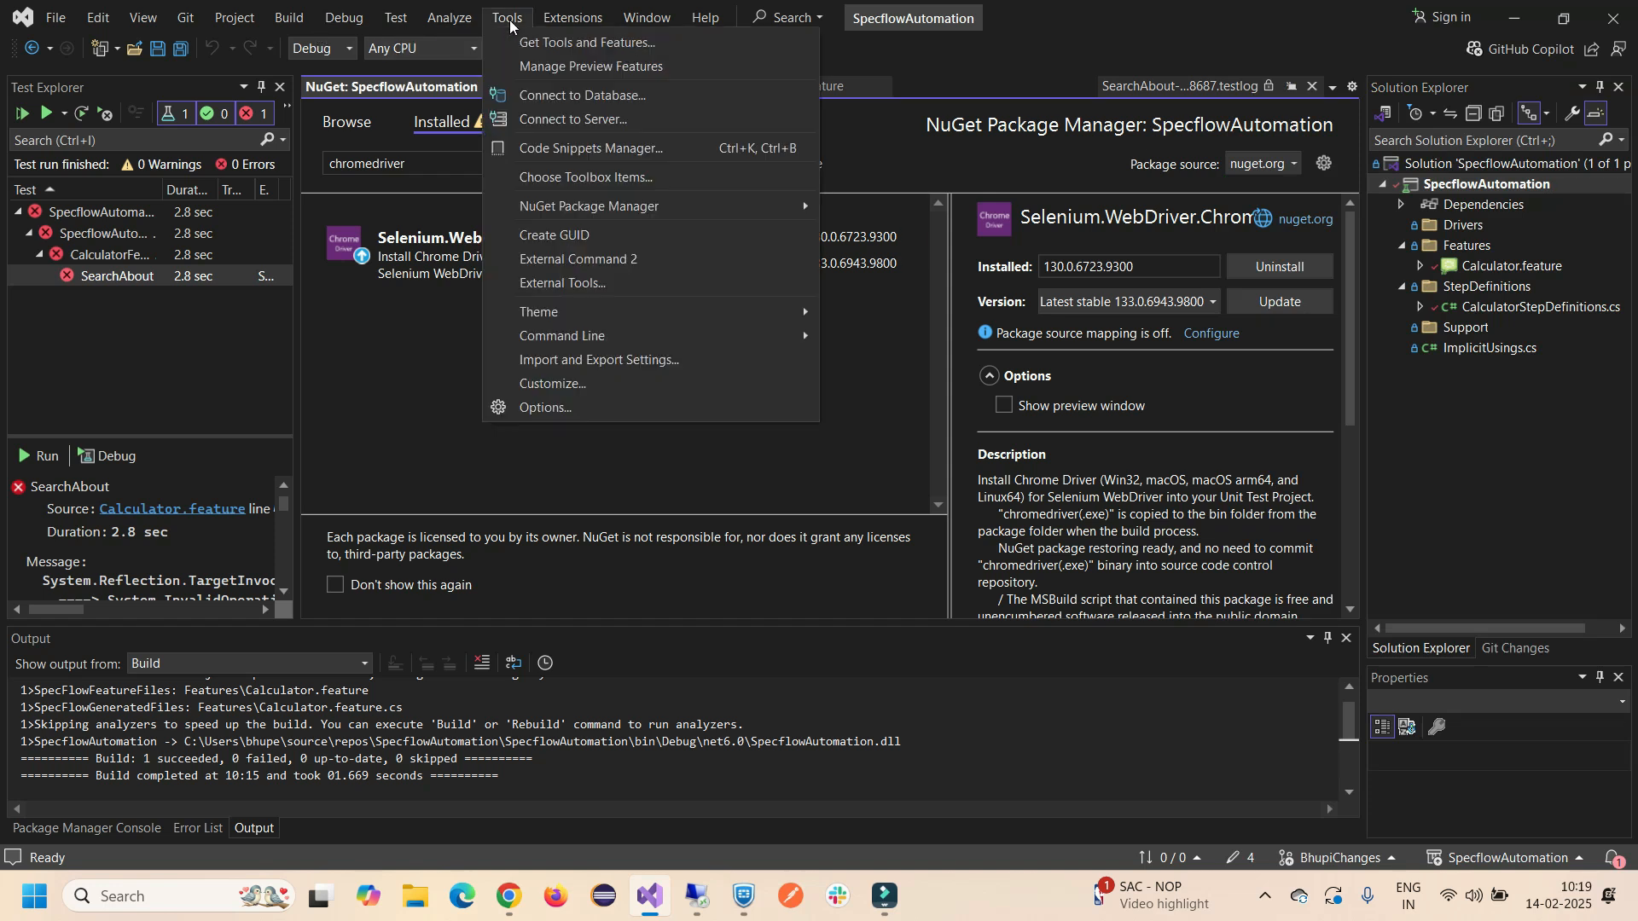
mouse_move(582, 94)
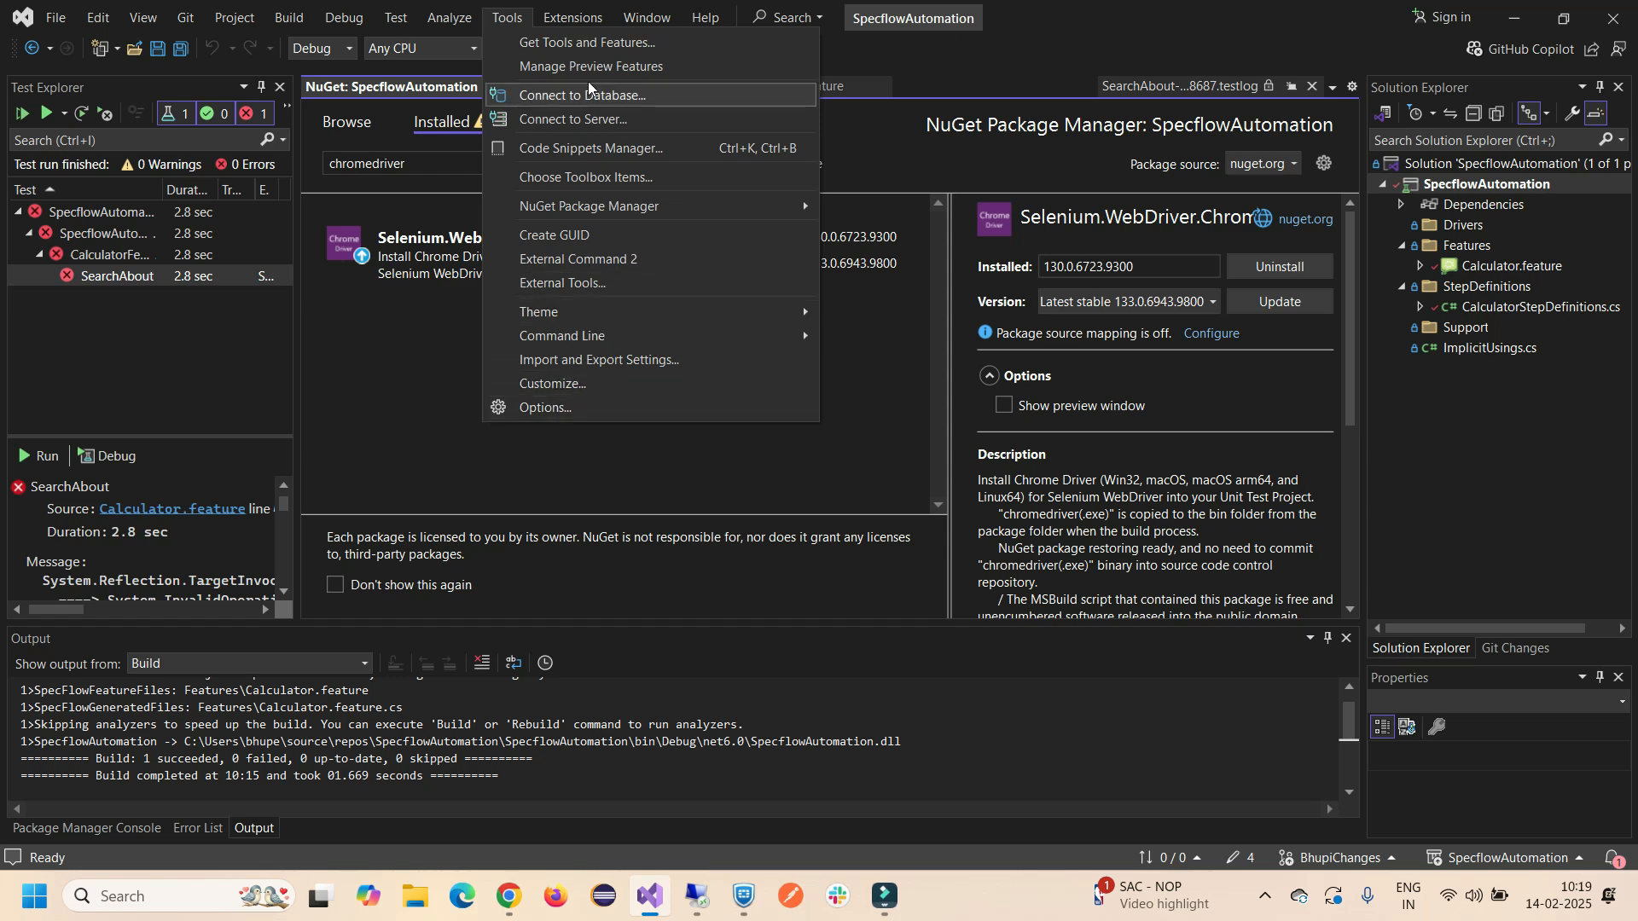
click(644, 17)
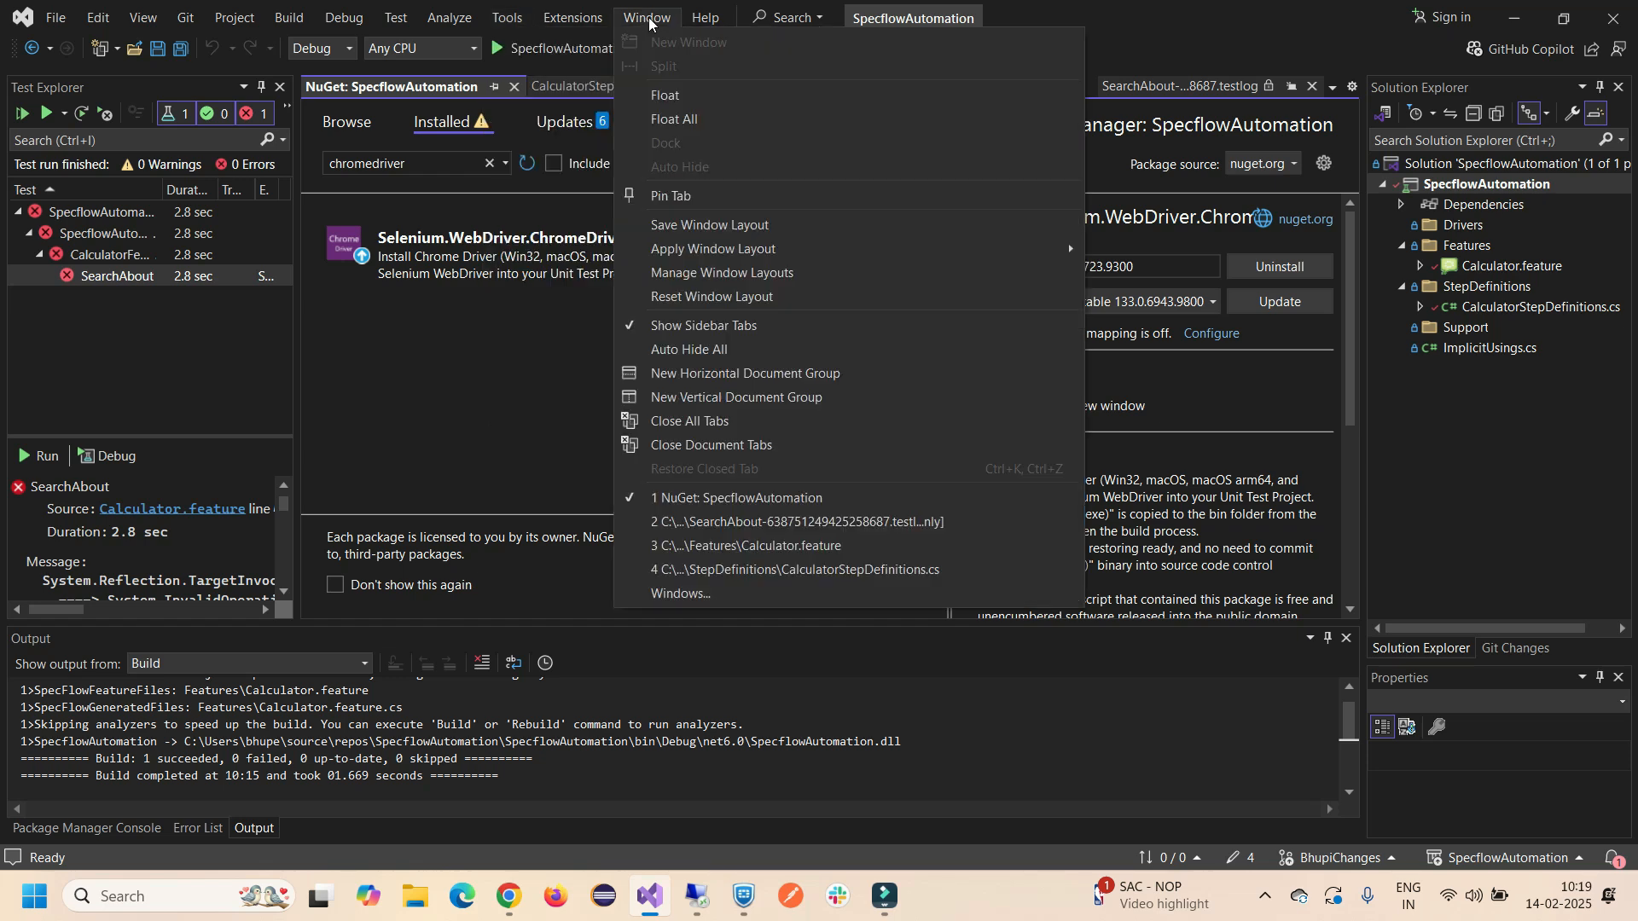
click(507, 17)
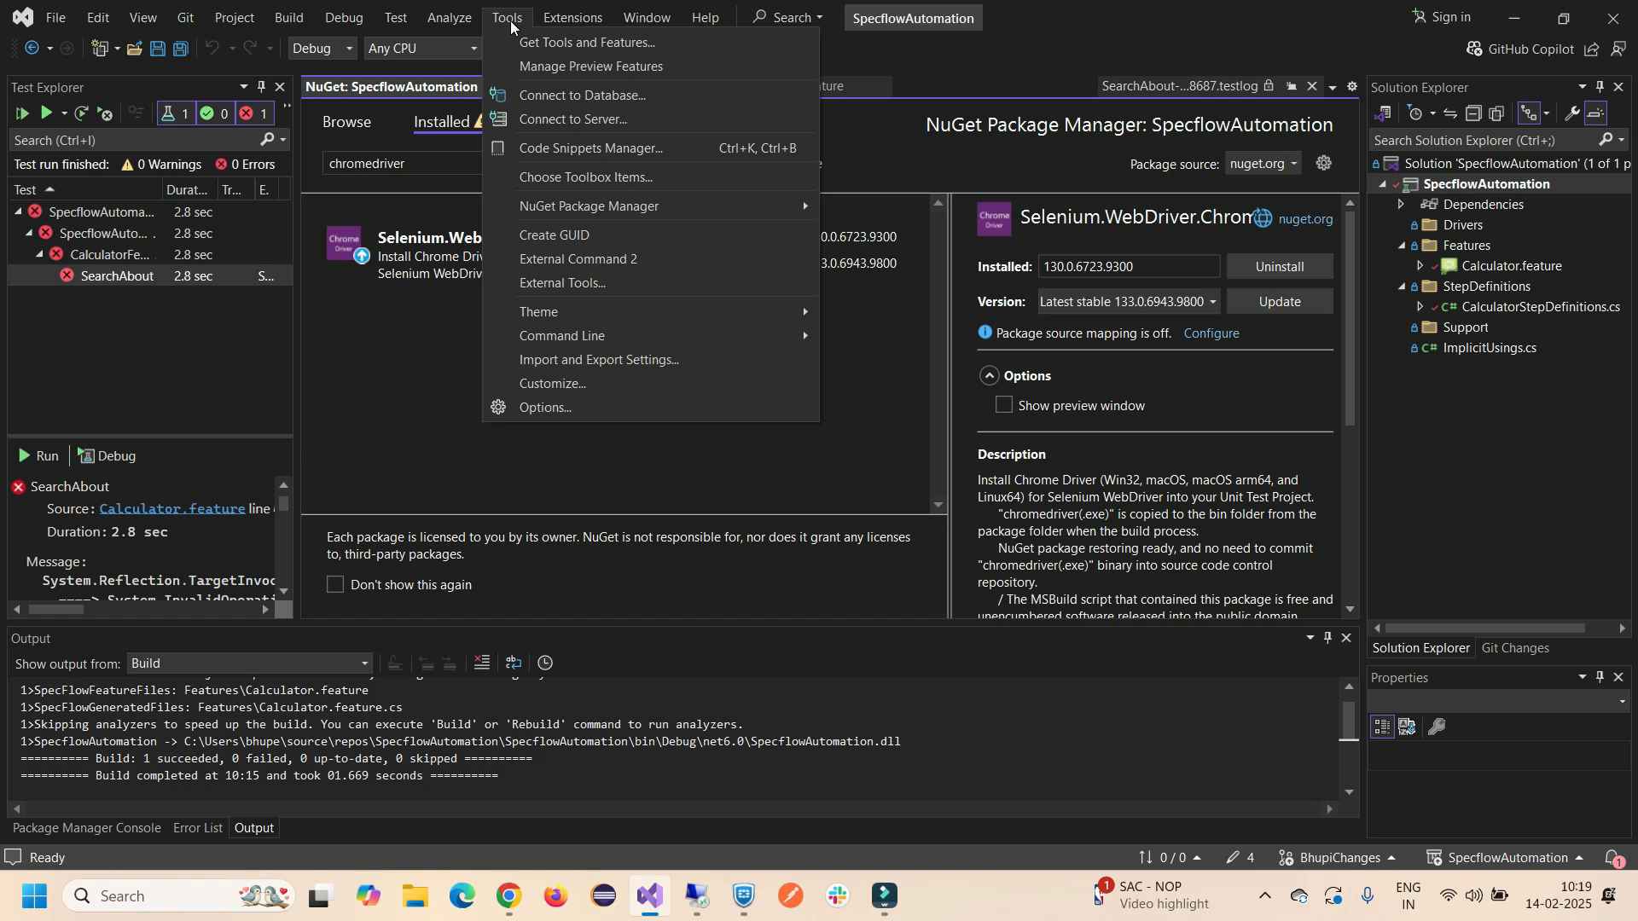
mouse_move(588, 206)
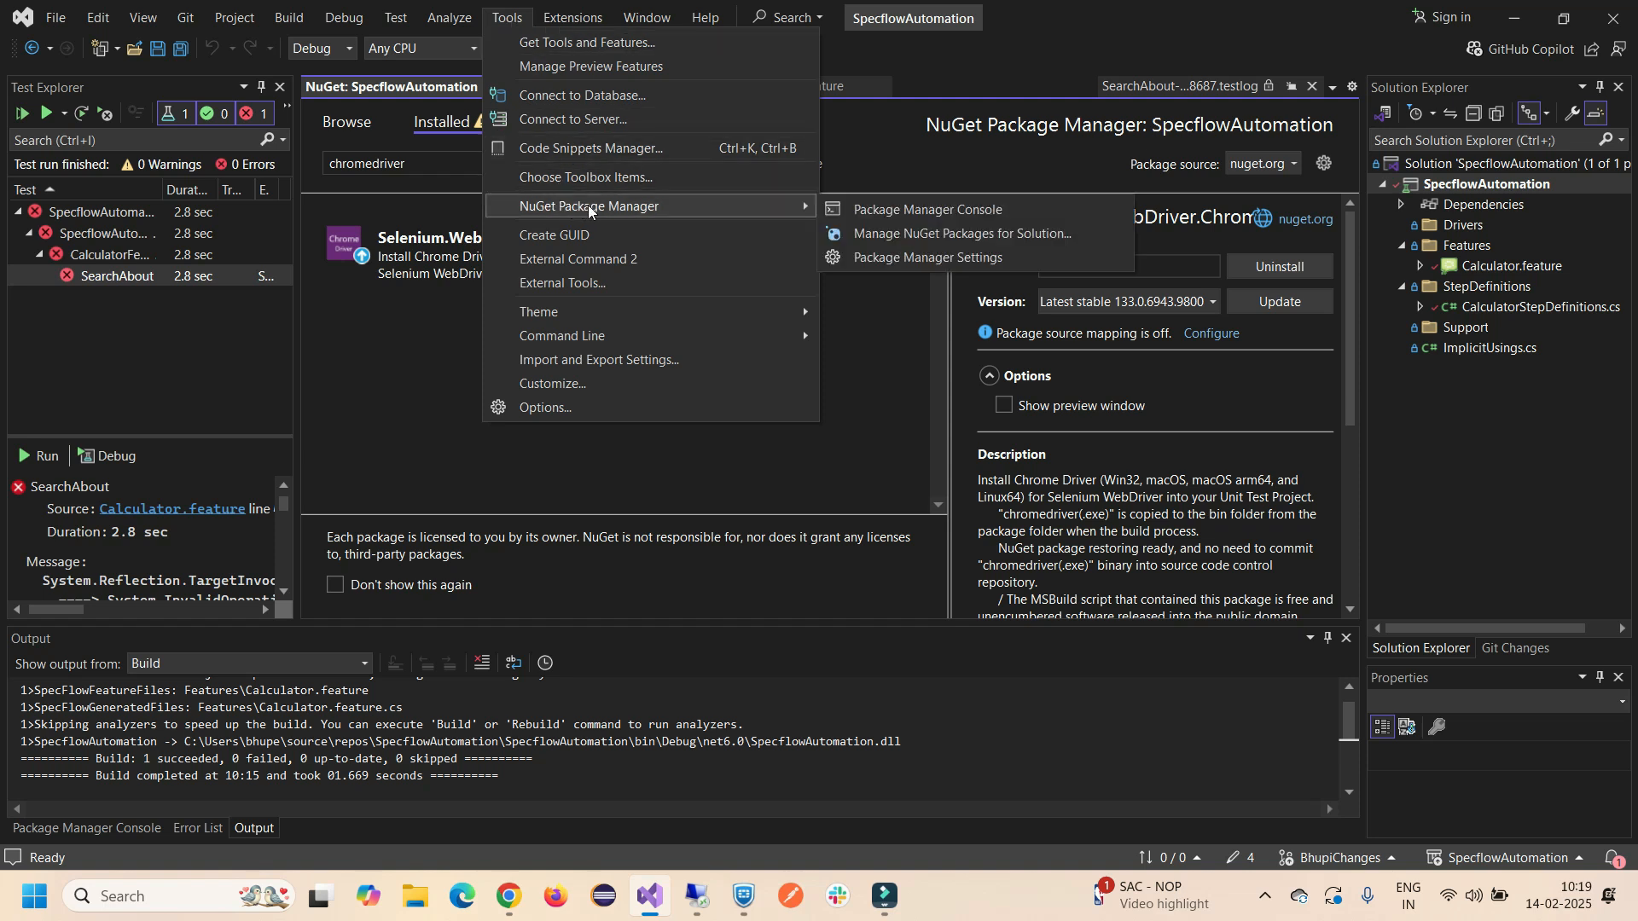
mouse_move(923, 210)
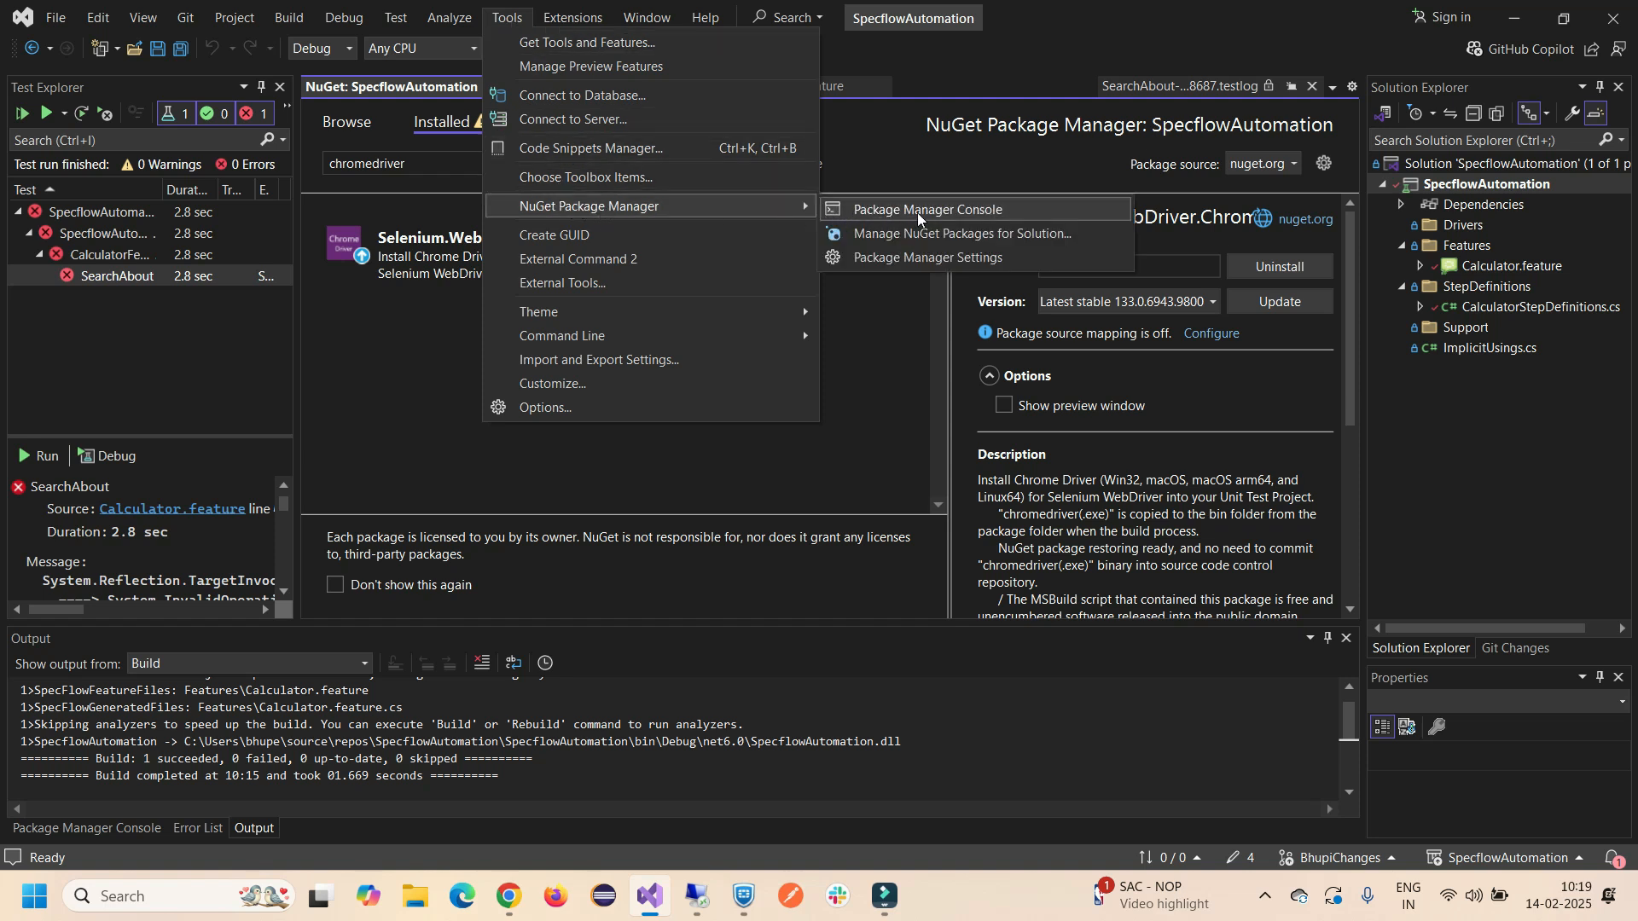
mouse_move(938, 234)
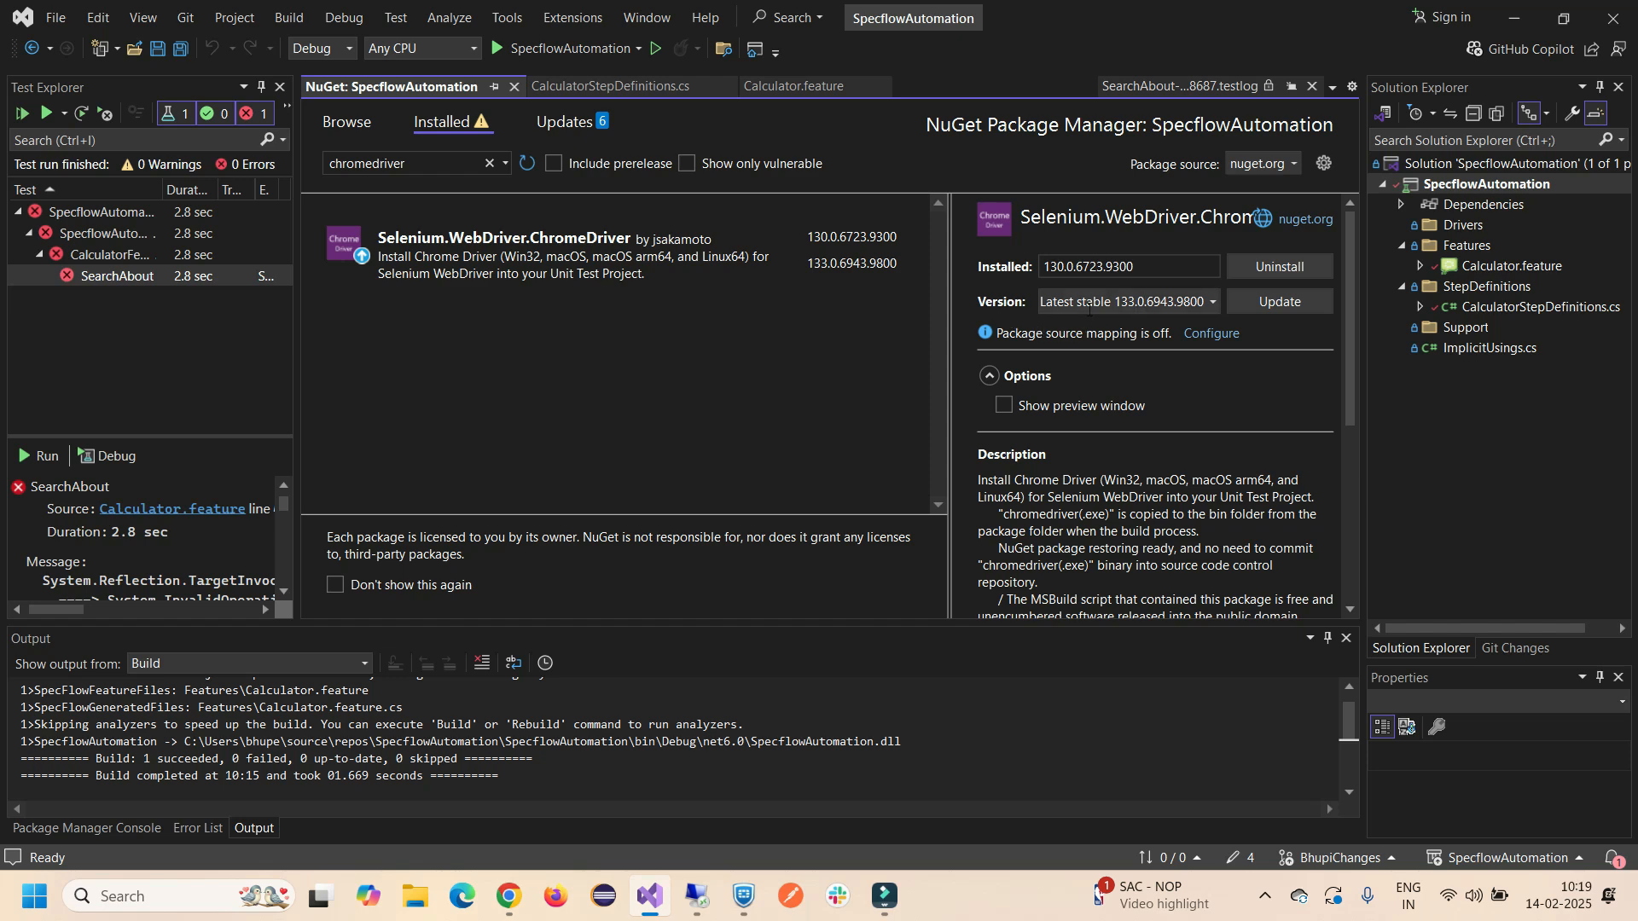
Update Selenium.WebDriver.ChromeDriver and confirm it is installed at 133.0.6943.9800.
click(1276, 300)
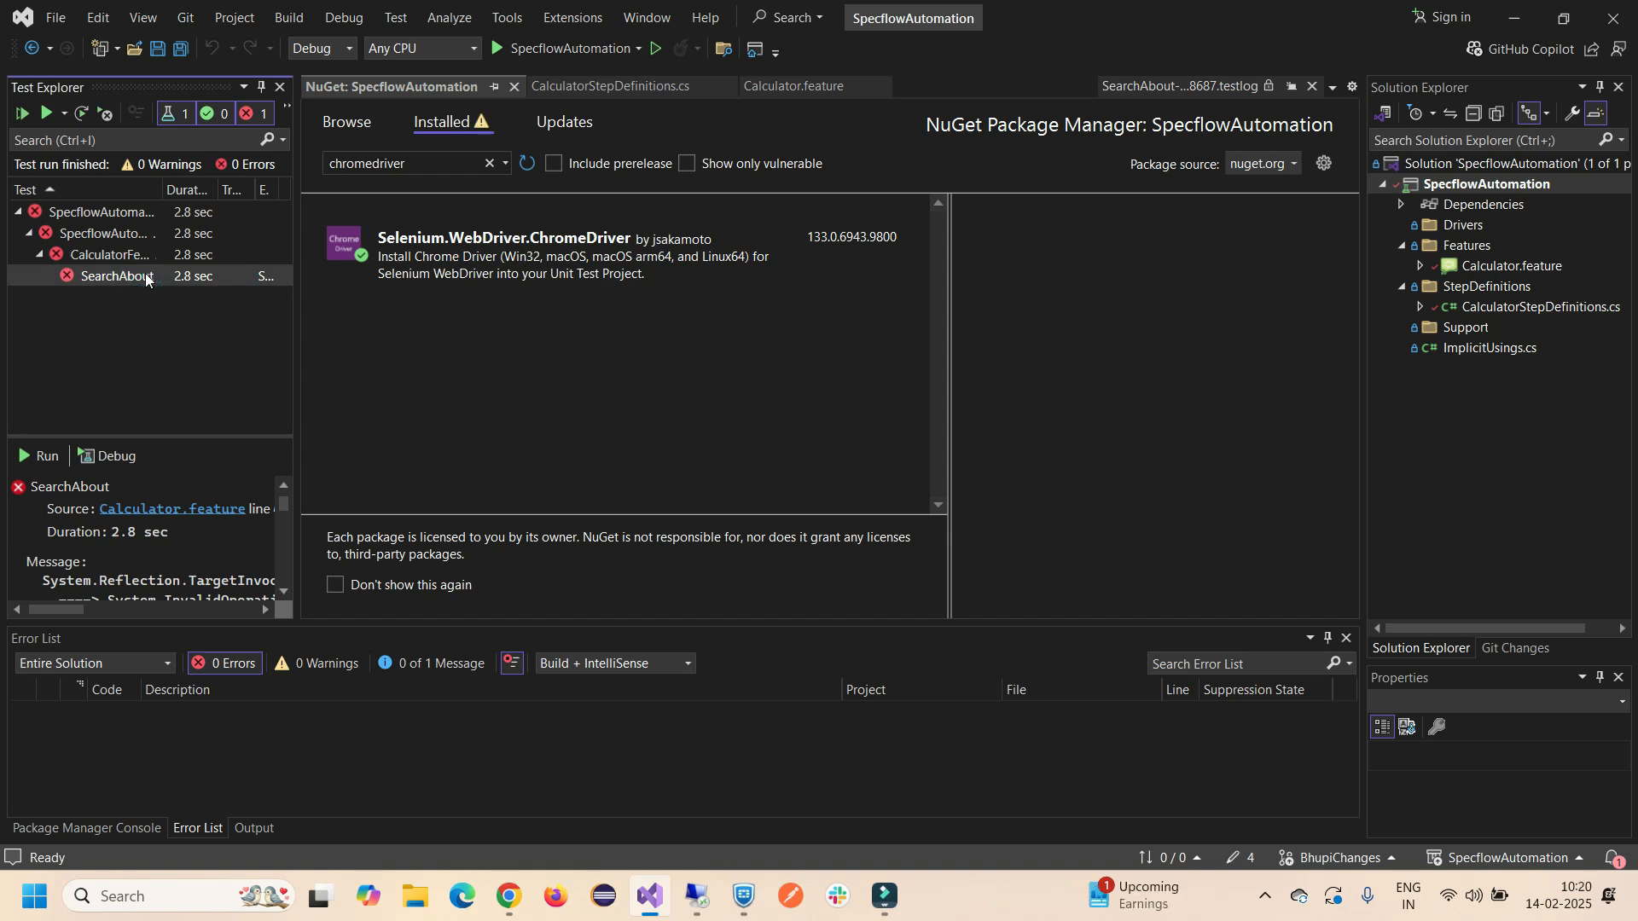
click(502, 256)
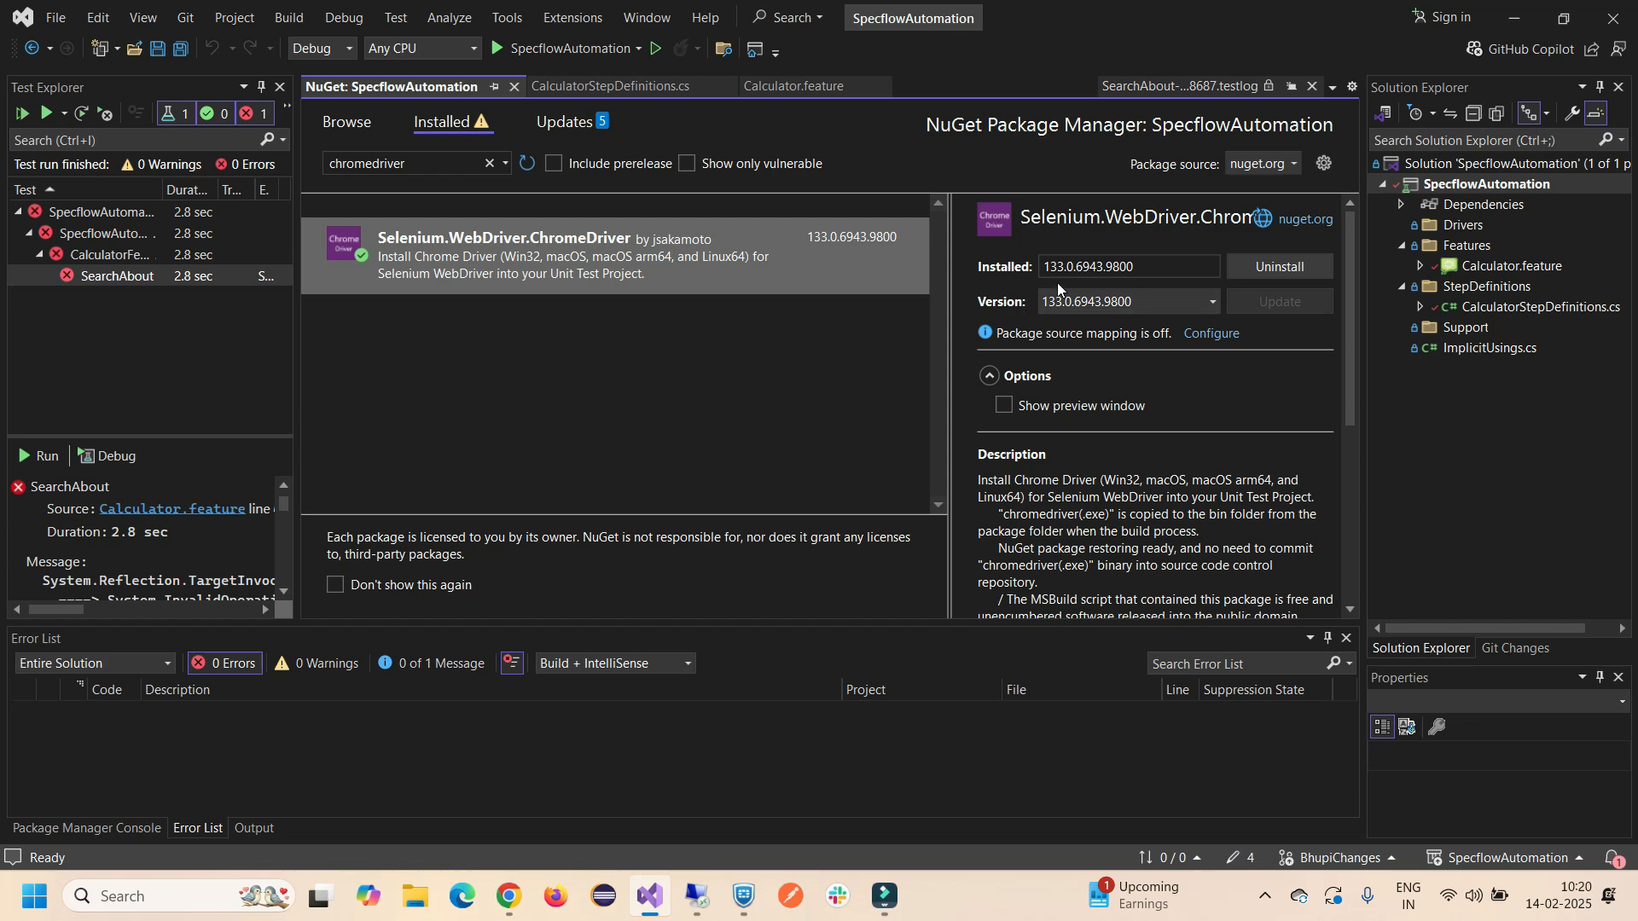
click(508, 896)
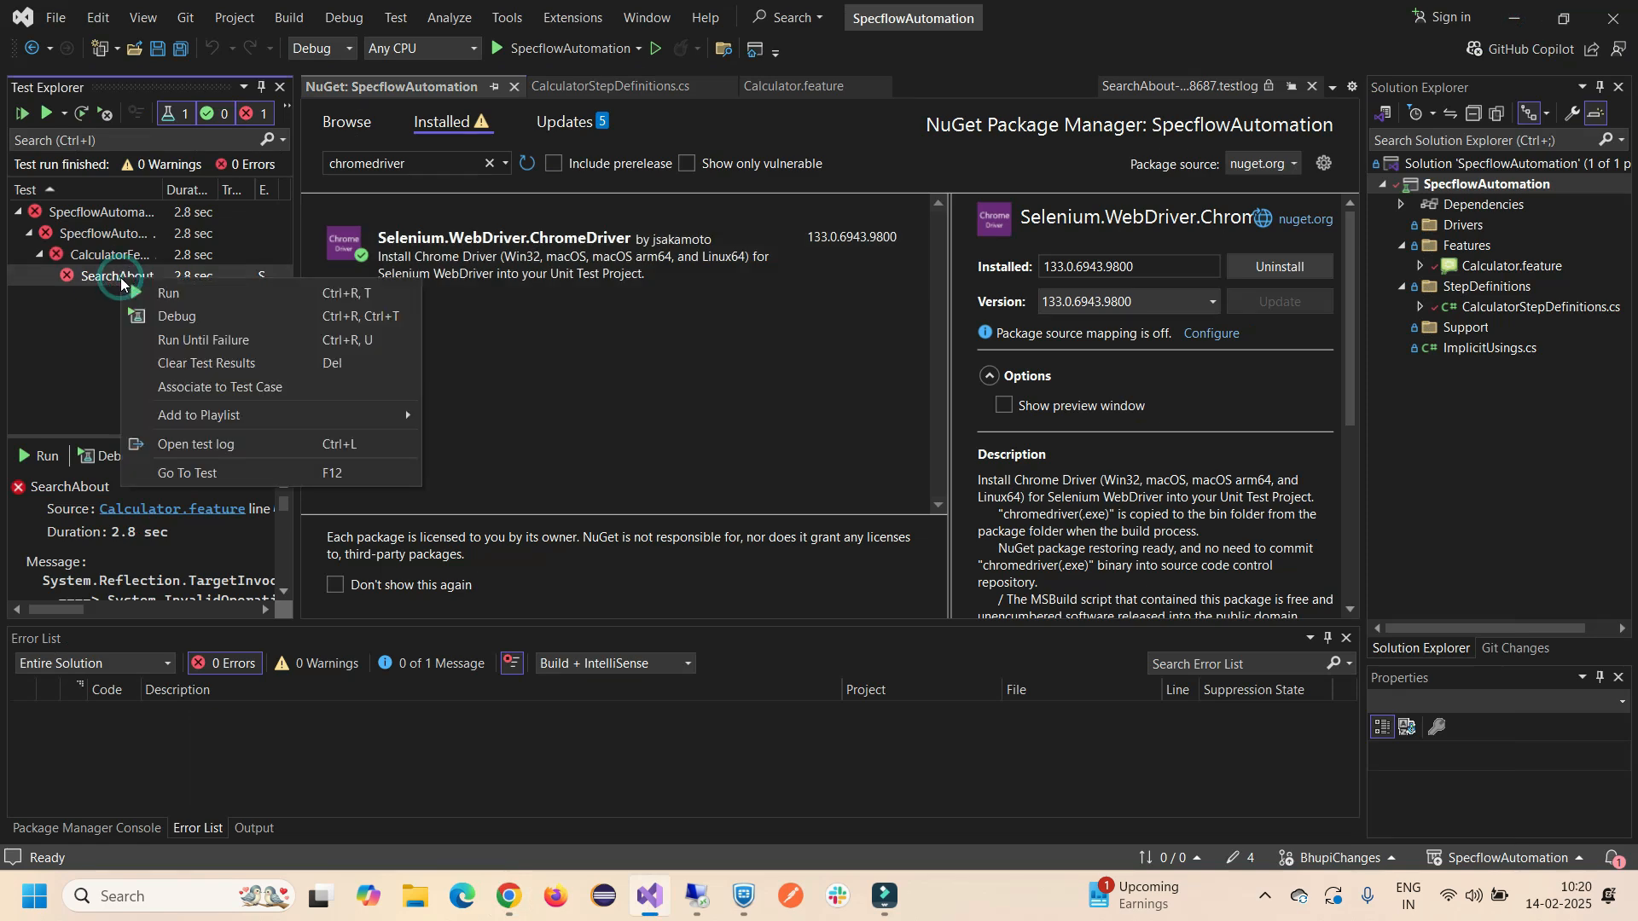
Run the SearchAbout test to a pass, close the launched Chrome window, and show Calculator.feature.
click(169, 292)
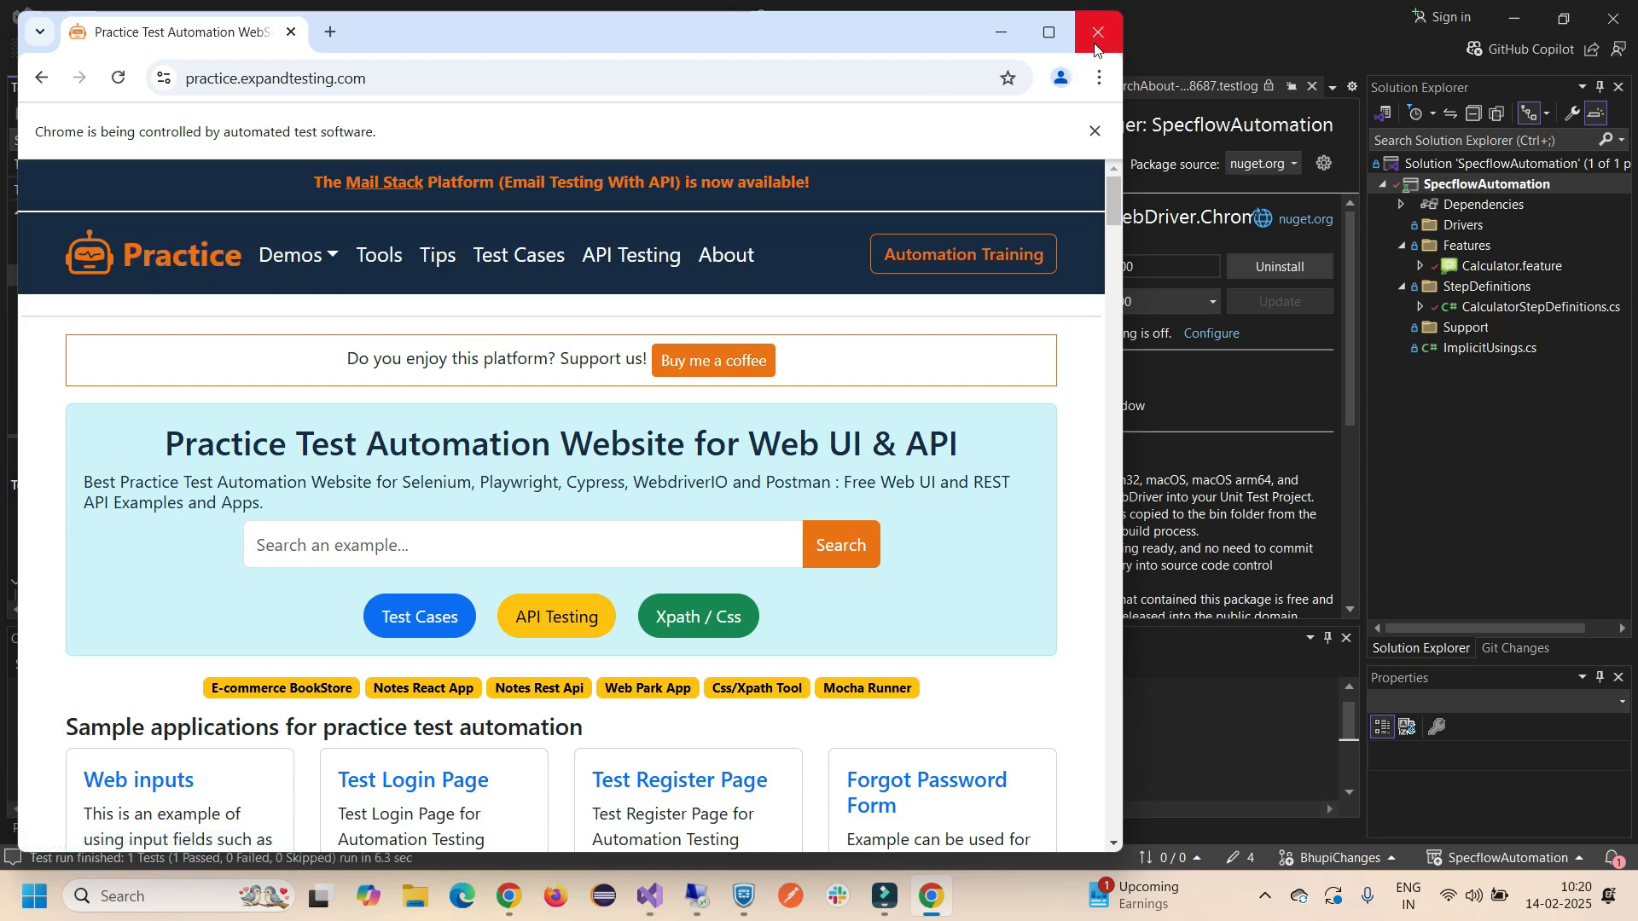
click(1096, 31)
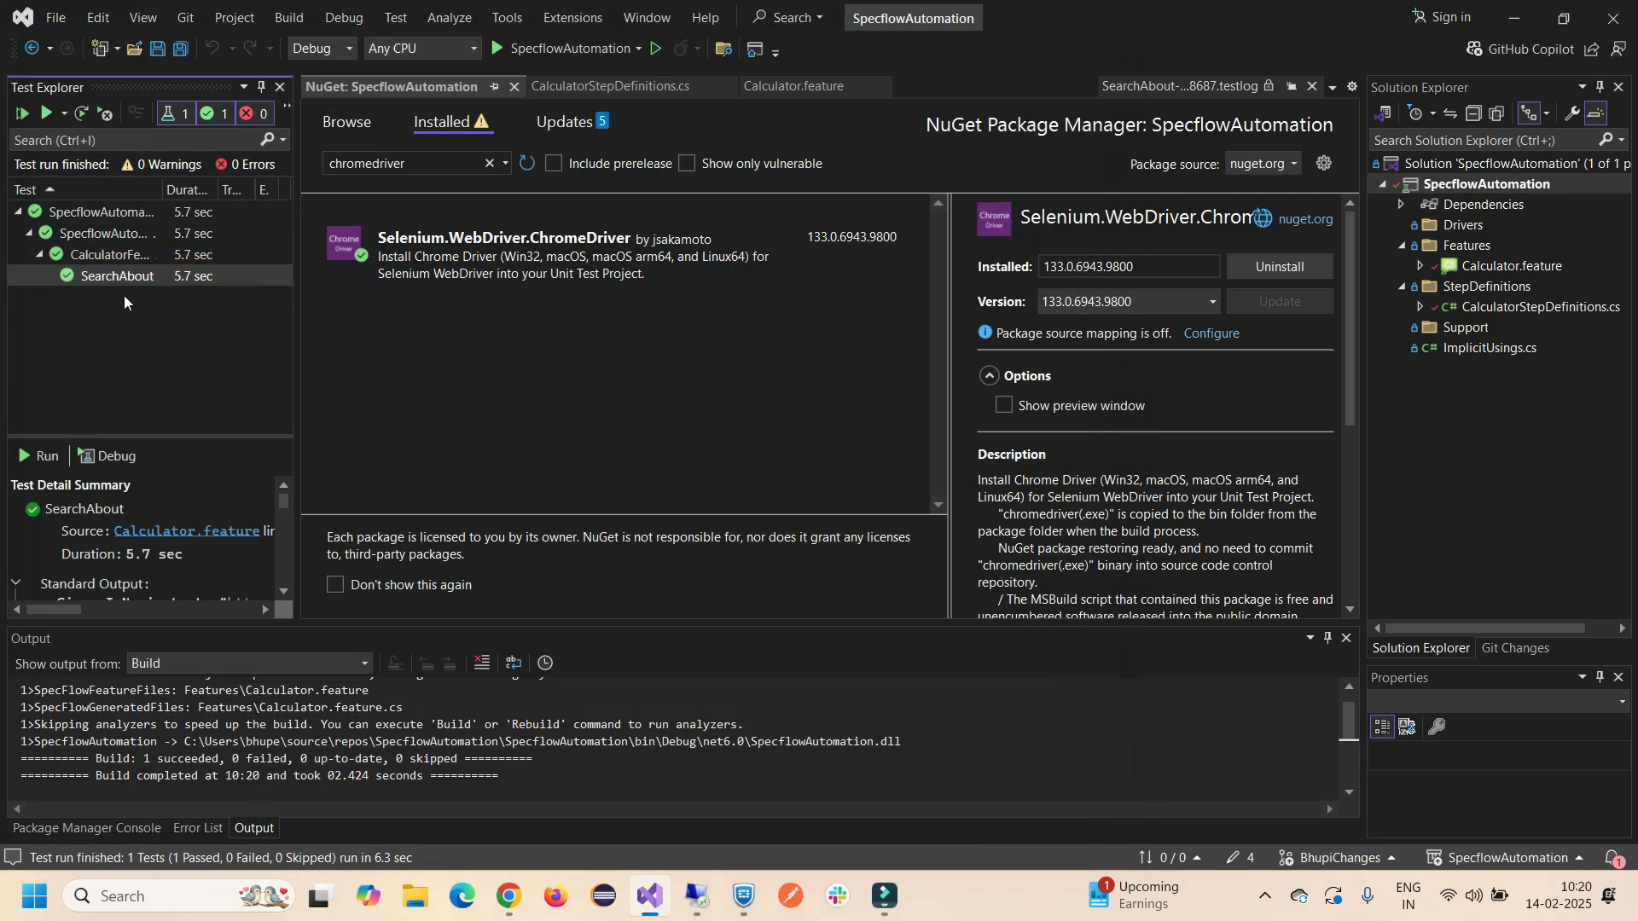
click(792, 85)
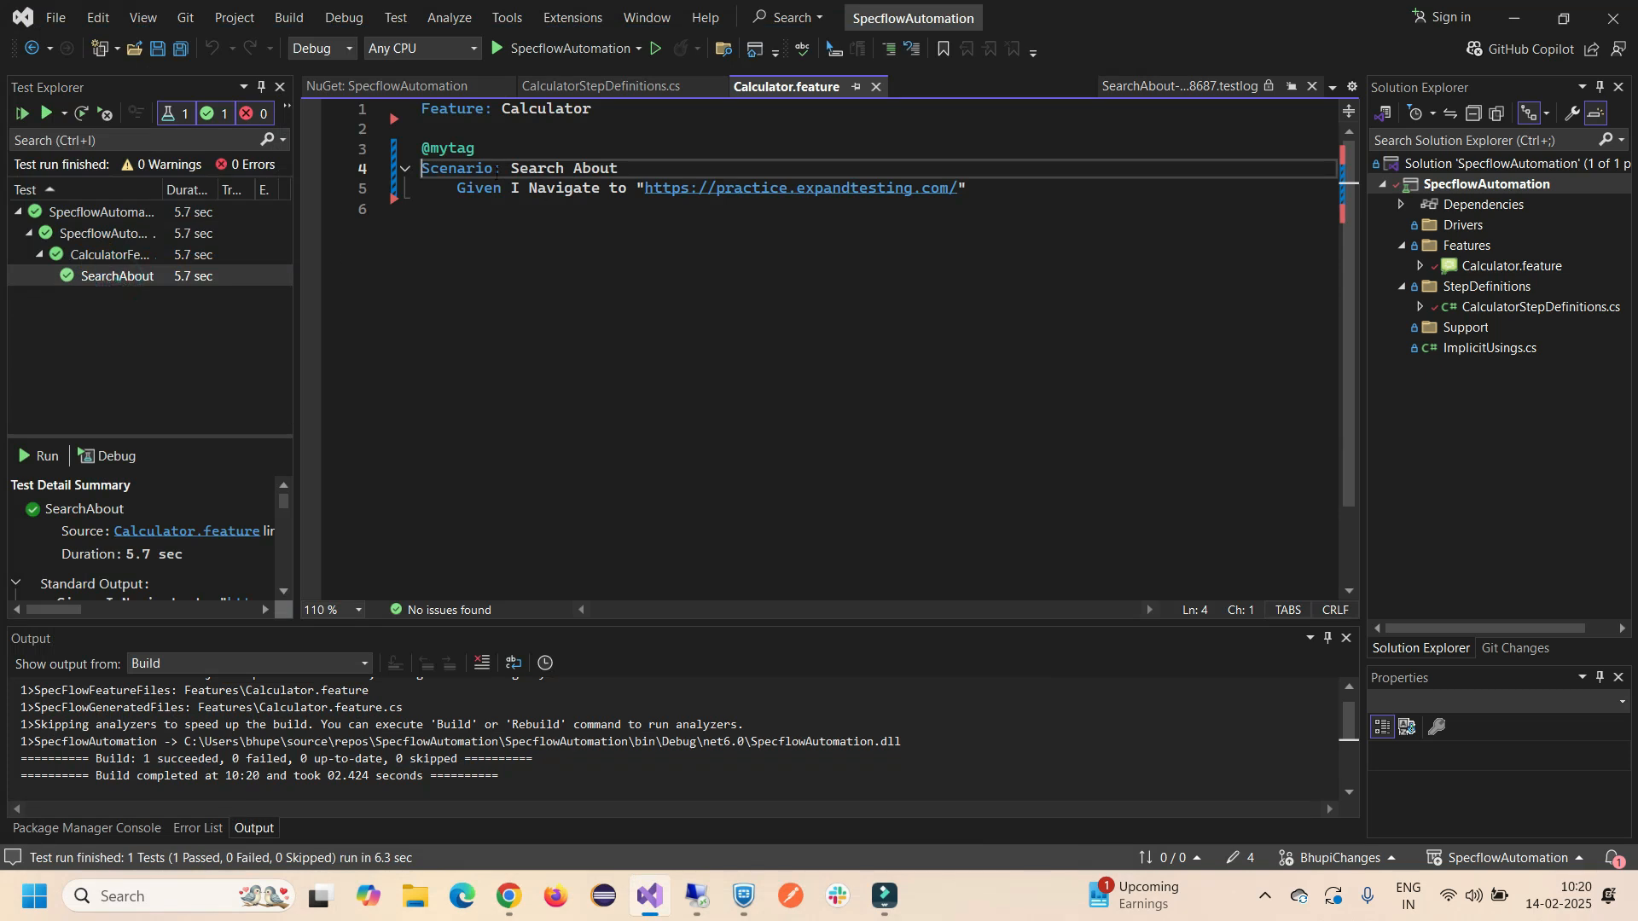
right_click(182, 559)
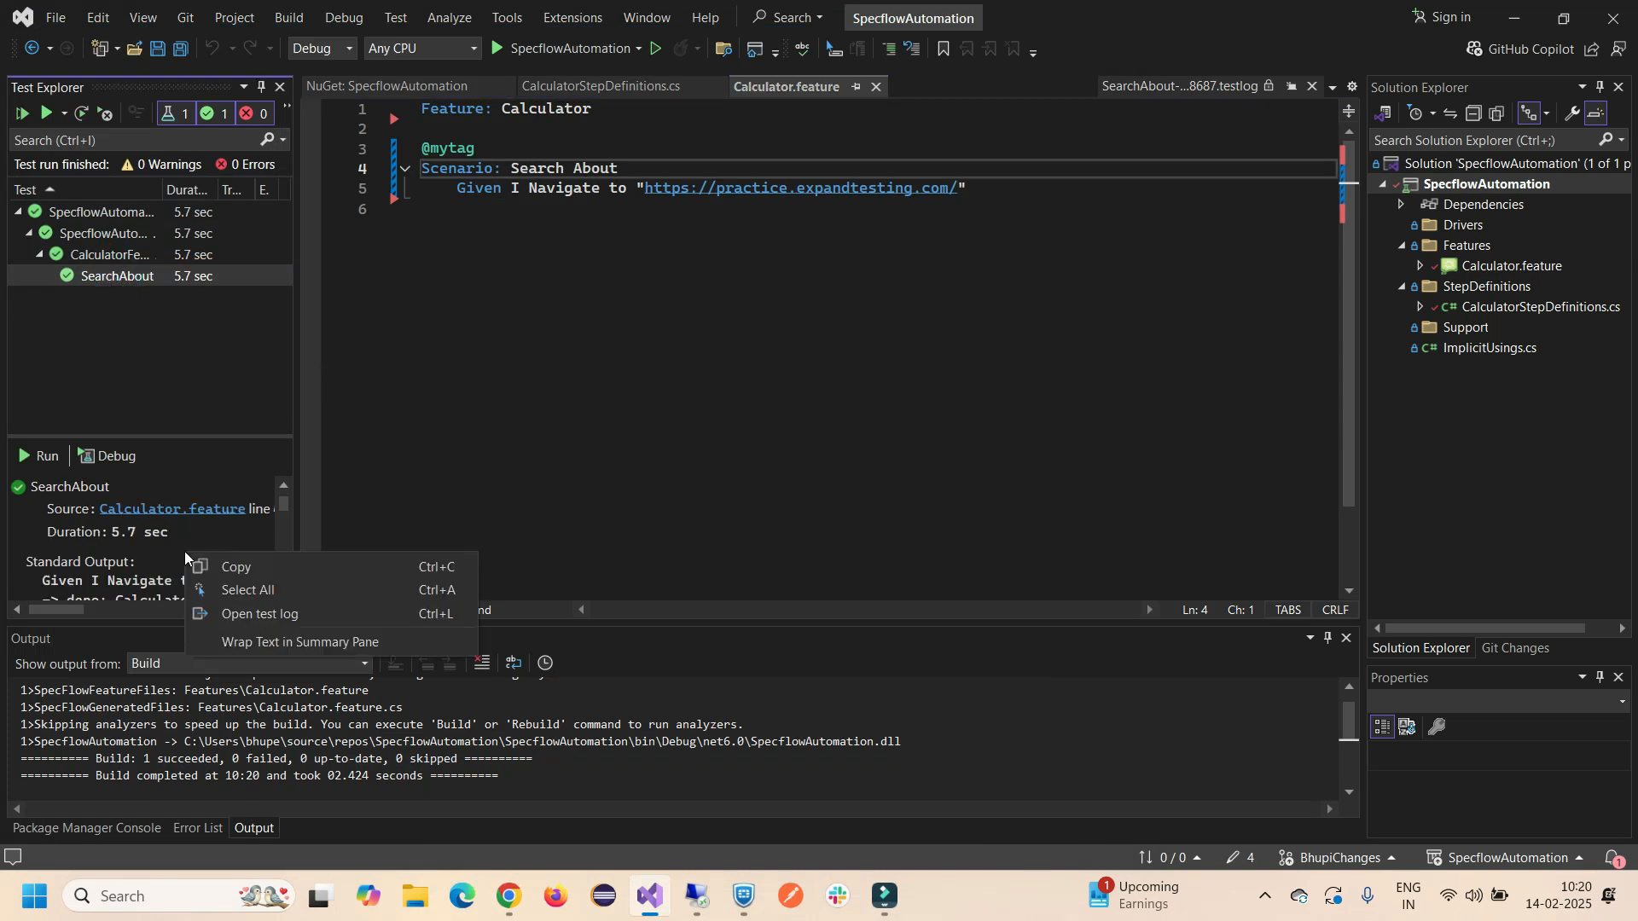